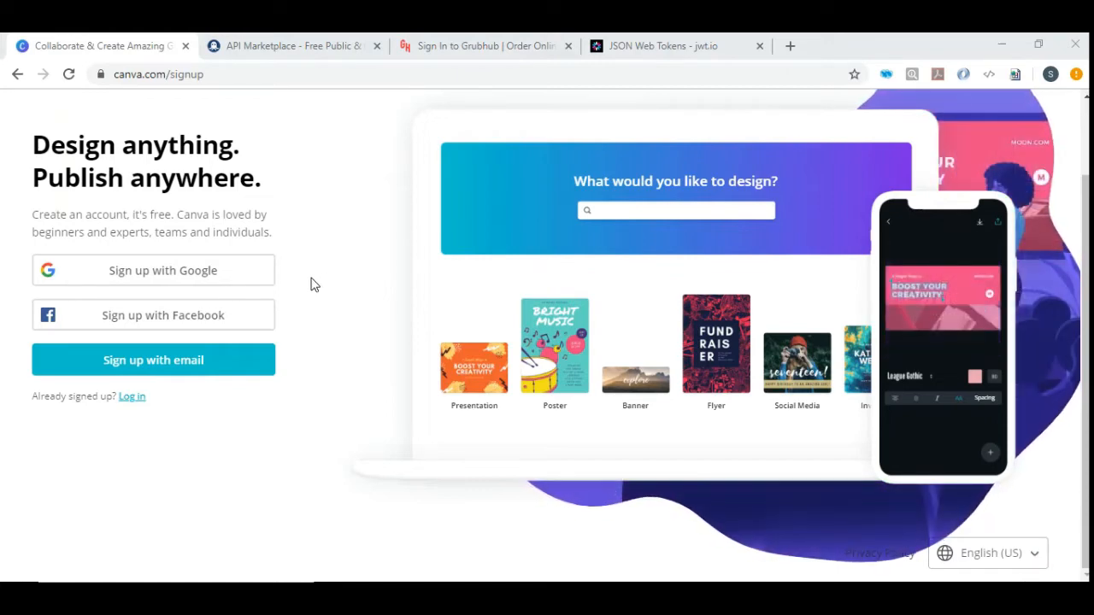
{"action": "mouse_move", "coordinate": [385, 144]}
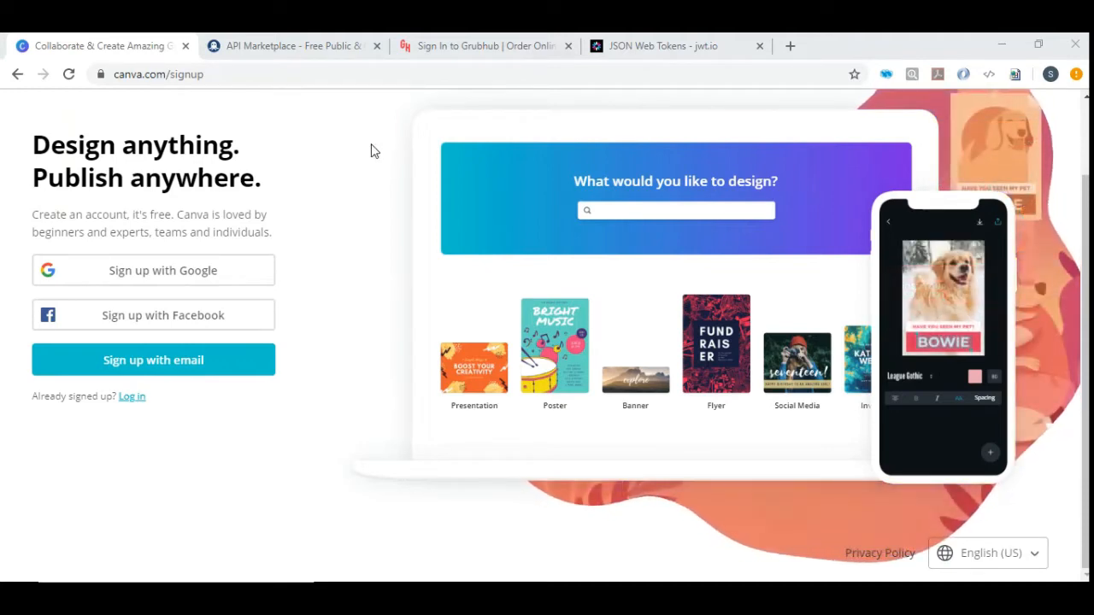
{"action": "mouse_move", "coordinate": [123, 277]}
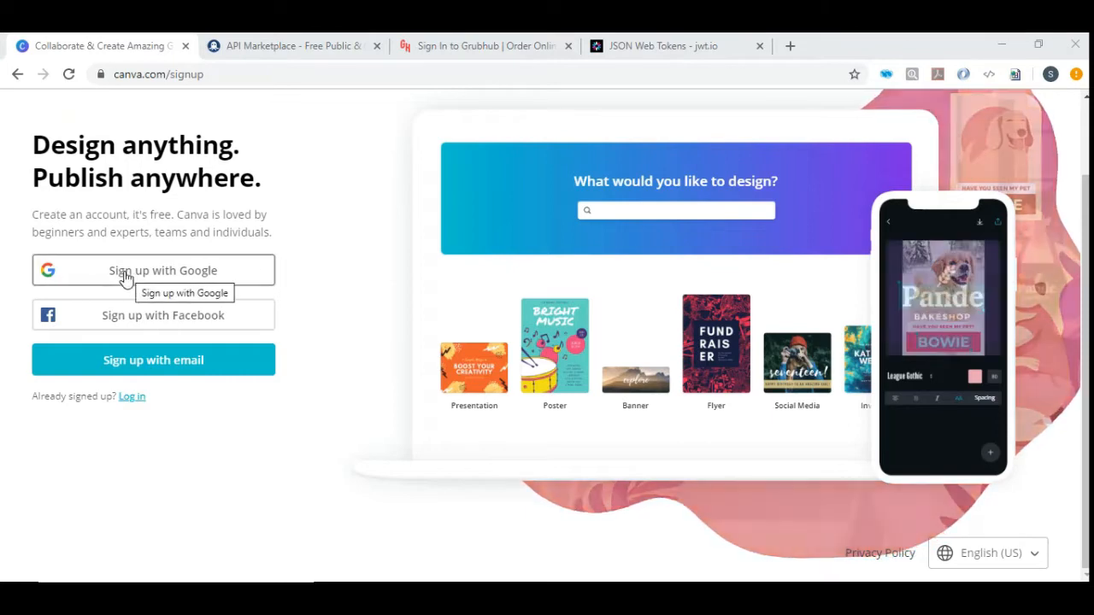
{"action": "mouse_move", "coordinate": [133, 319]}
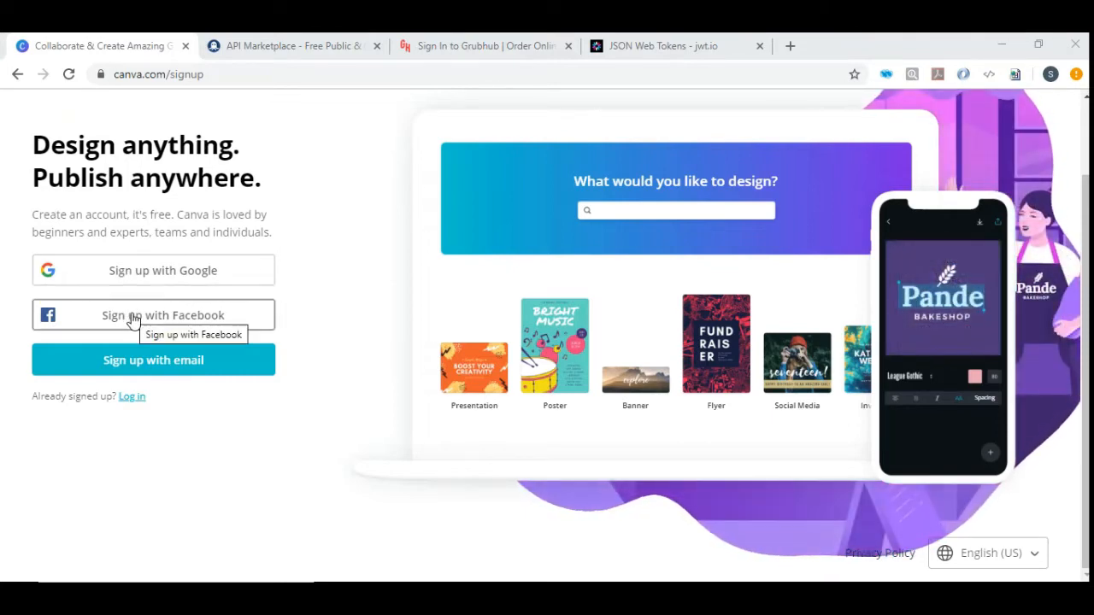
{"action": "mouse_move", "coordinate": [288, 120]}
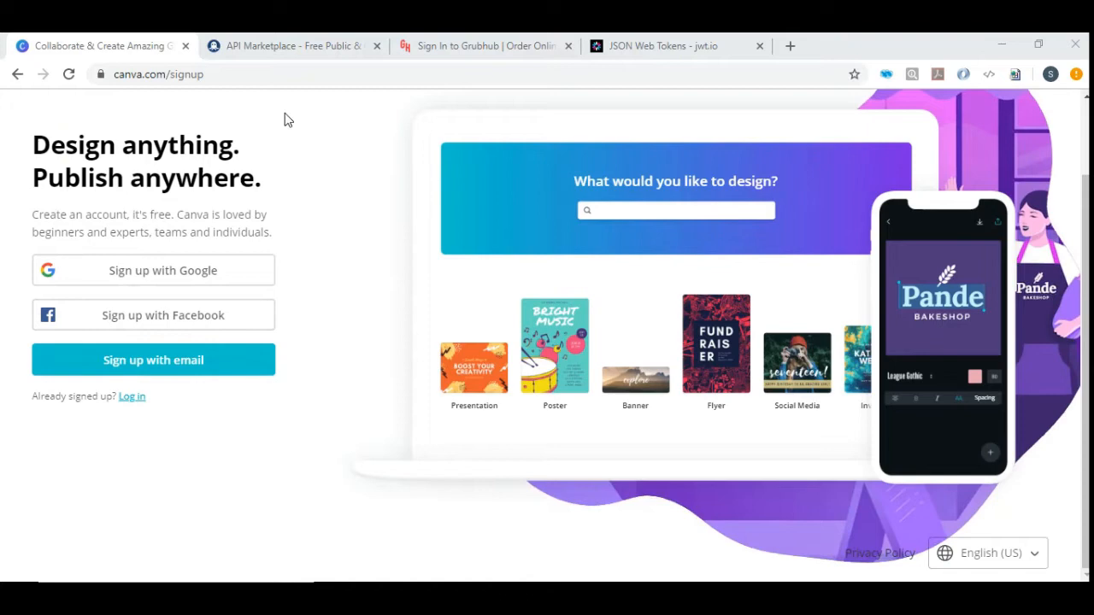
Step: Review the RapidAPI sign-up and Grubhub sign-in pages as social-login examples
{"action": "left_click", "coordinate": [291, 45]}
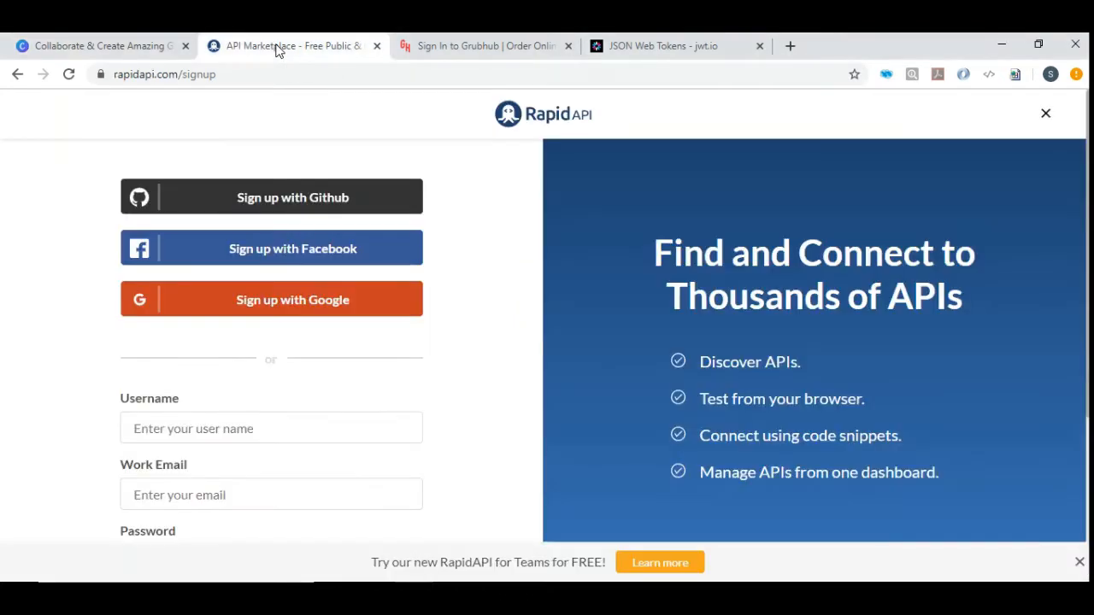
{"action": "mouse_move", "coordinate": [379, 357]}
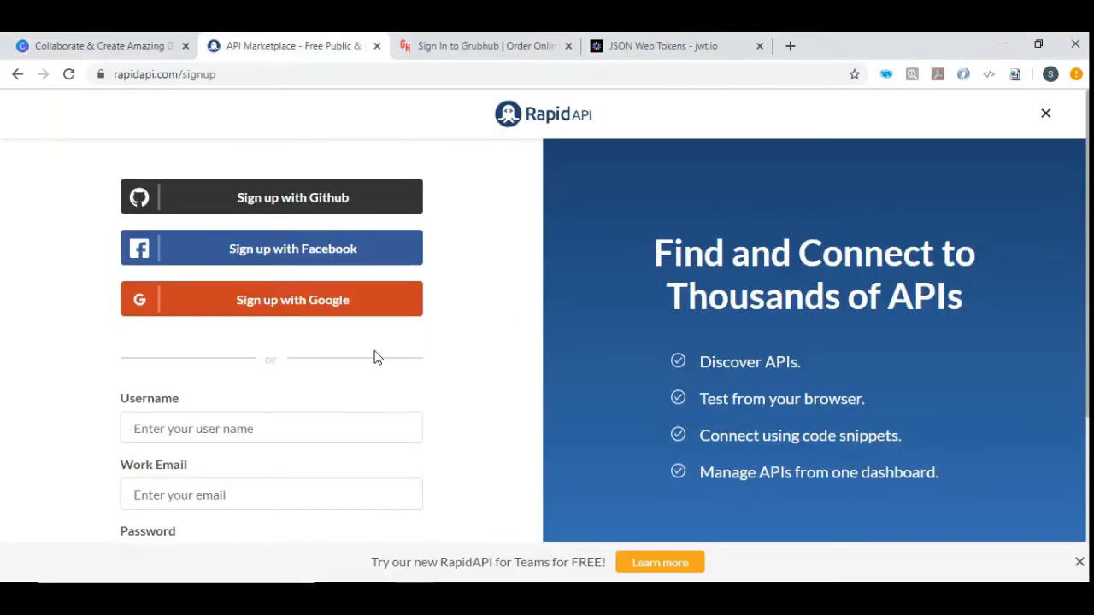
{"action": "mouse_move", "coordinate": [229, 325]}
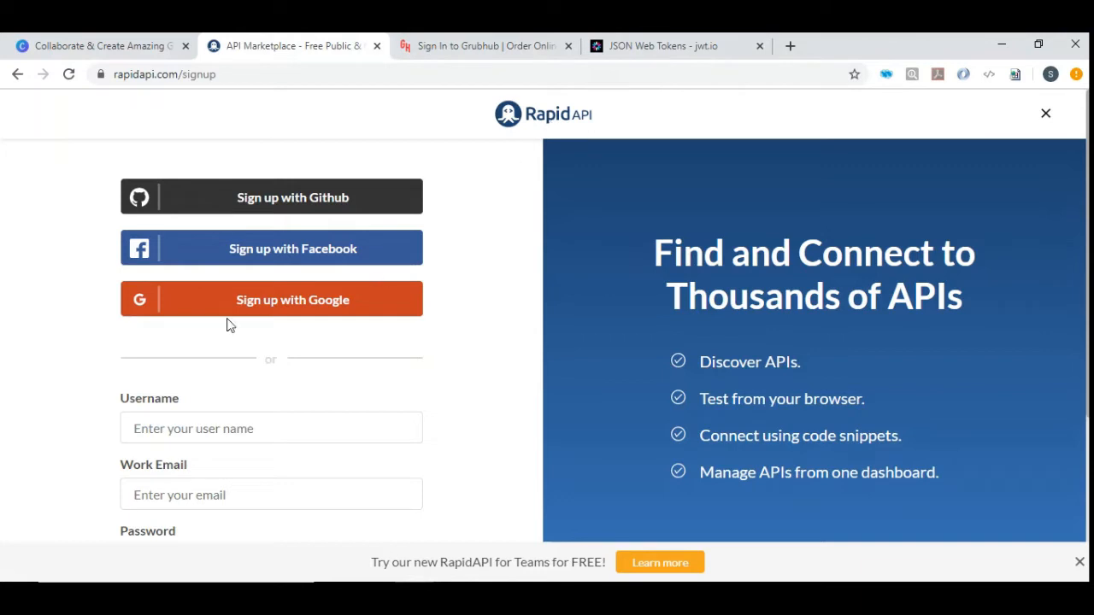
{"action": "mouse_move", "coordinate": [333, 219]}
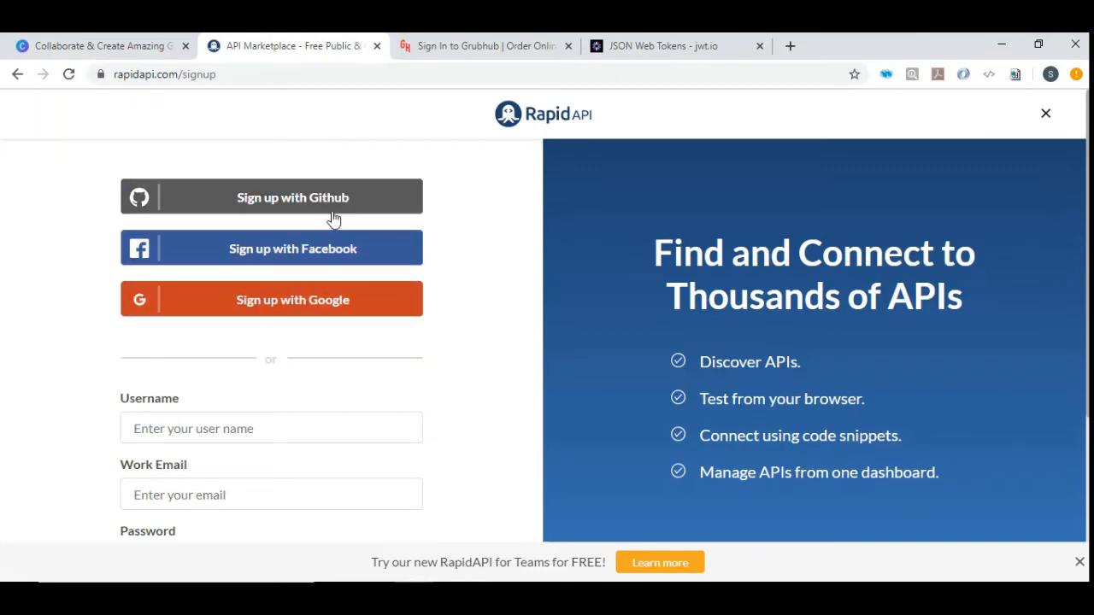
{"action": "mouse_move", "coordinate": [316, 299]}
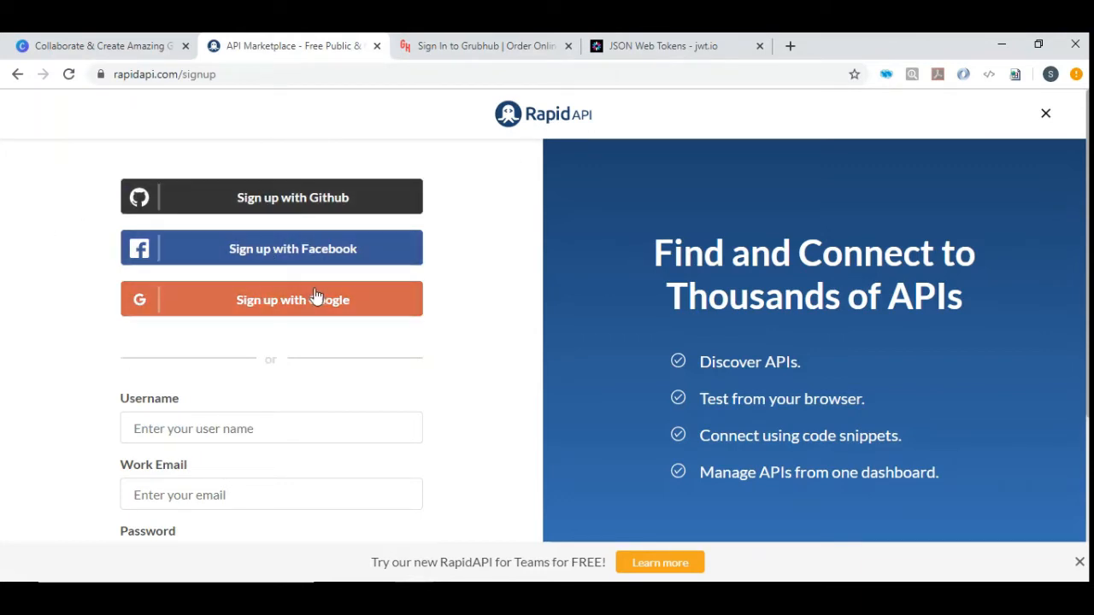
{"action": "left_click", "coordinate": [486, 45]}
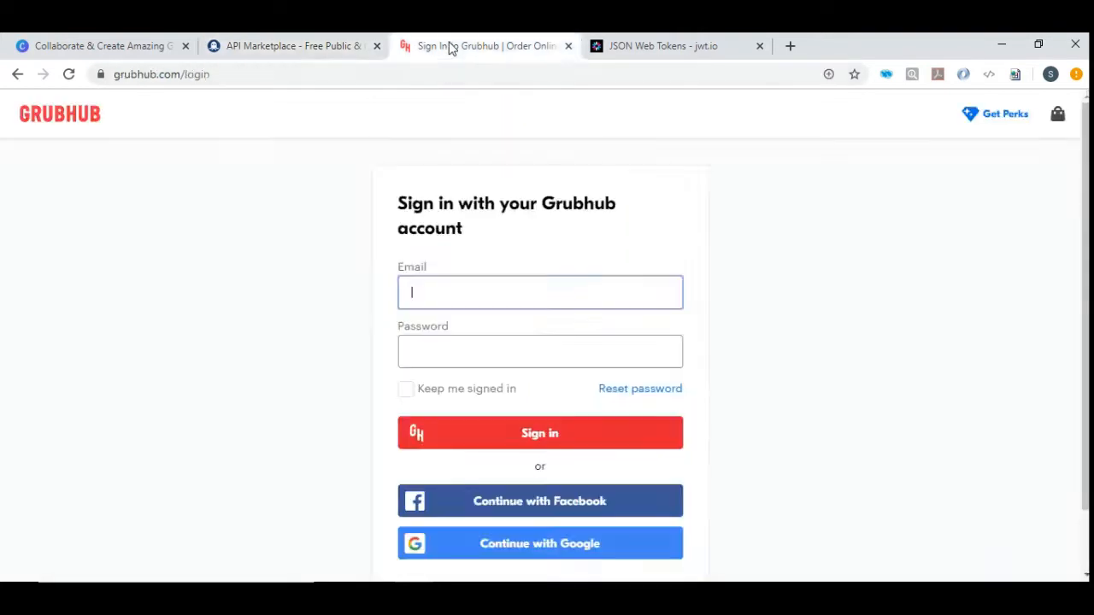
{"action": "scroll", "scroll_direction": "down", "scroll_amount": 3}
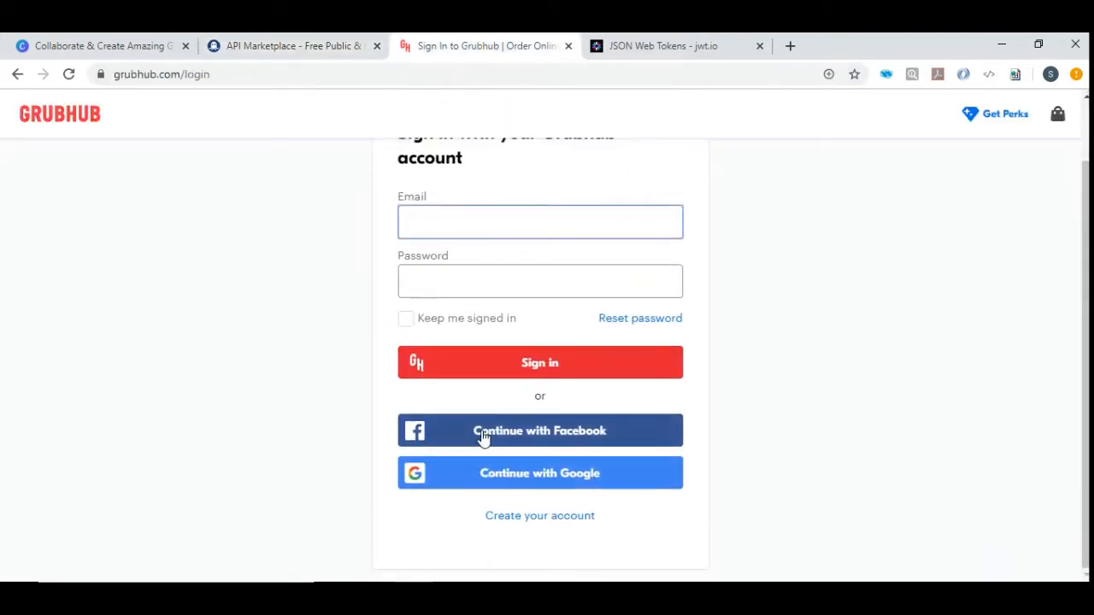
{"action": "mouse_move", "coordinate": [530, 434]}
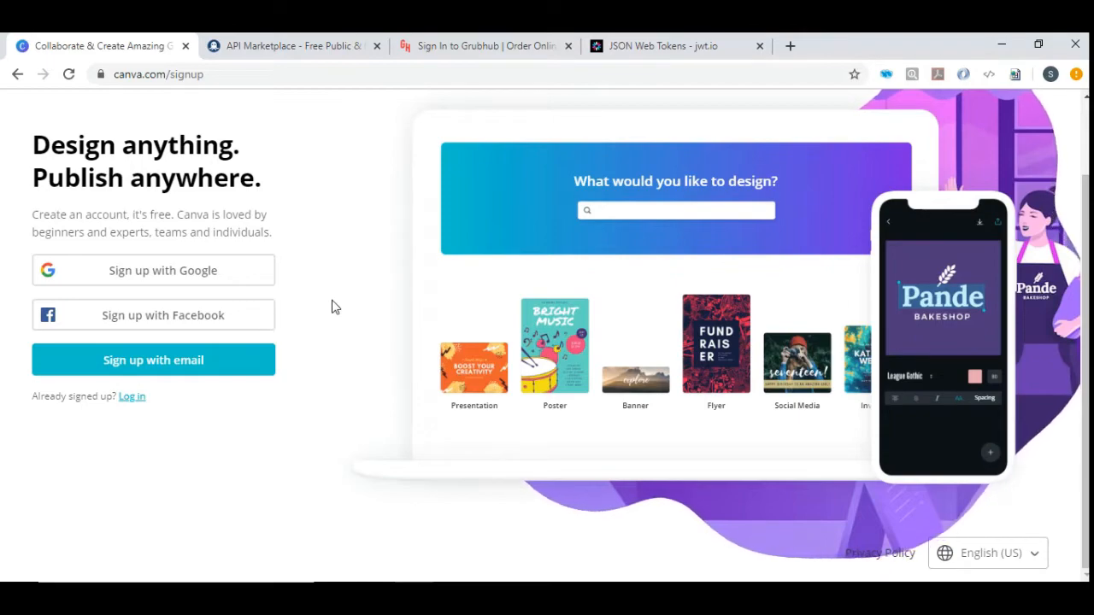
{"action": "left_click", "coordinate": [294, 44]}
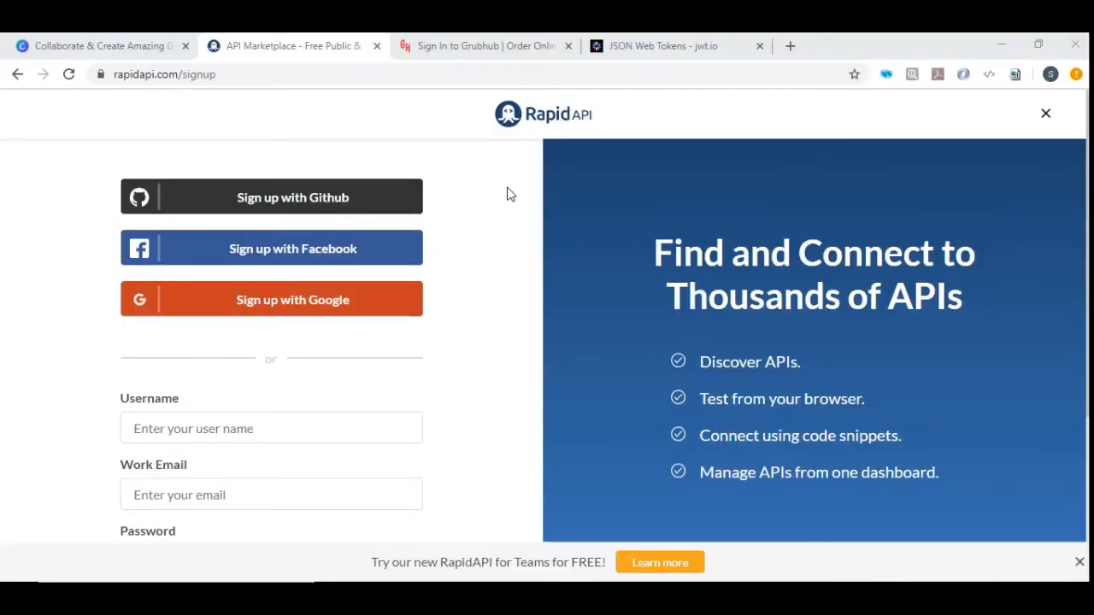
{"action": "mouse_move", "coordinate": [227, 282]}
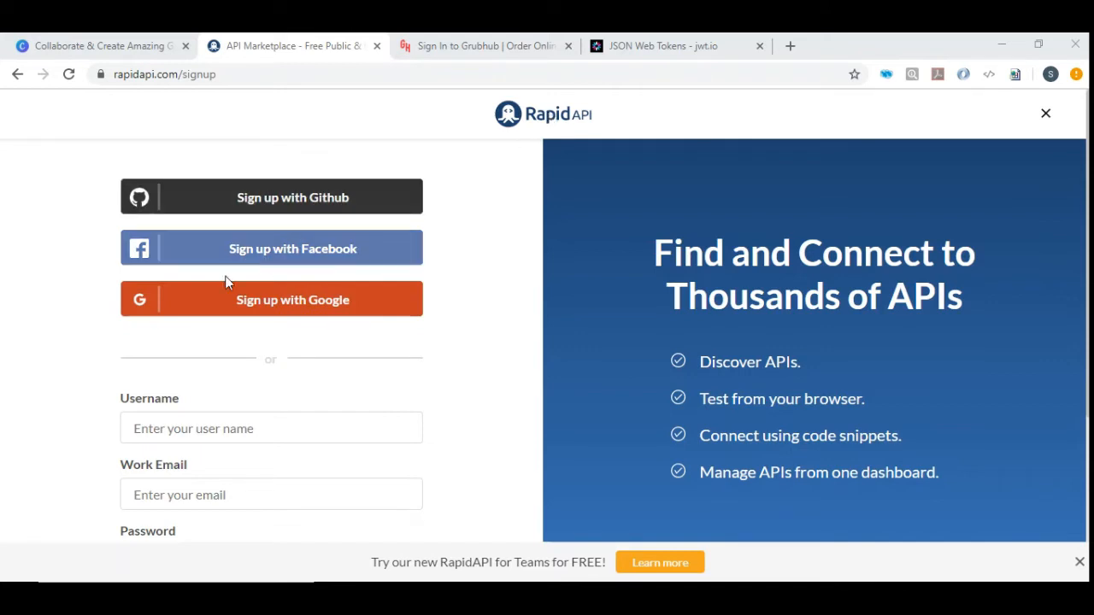
{"action": "mouse_move", "coordinate": [444, 357]}
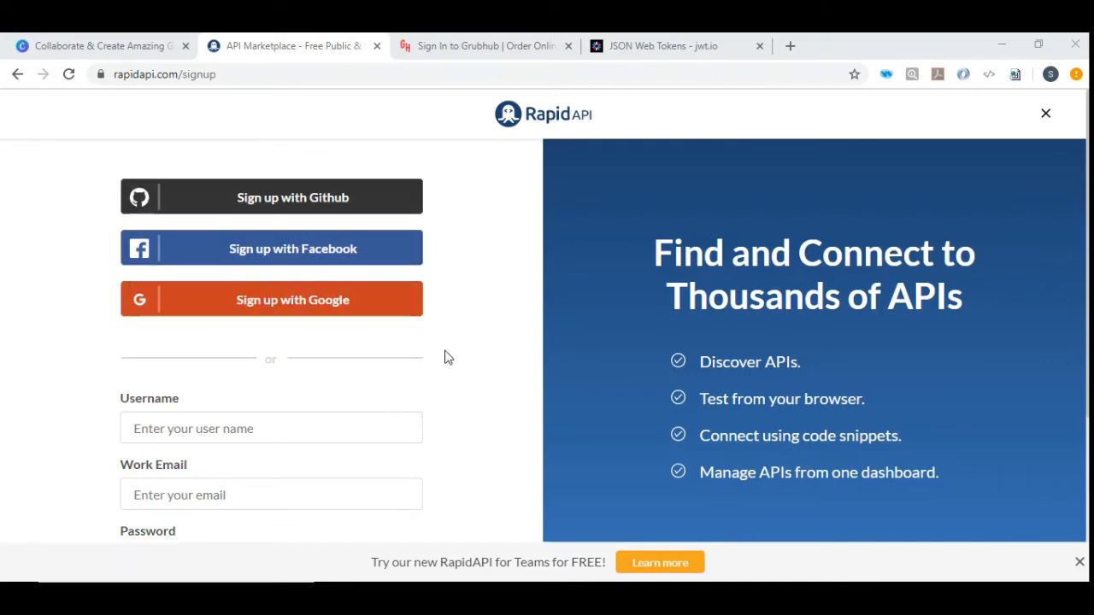
Step: Sign up to RapidAPI with GitHub and inspect the email-address user data it requests
{"action": "left_click", "coordinate": [293, 199]}
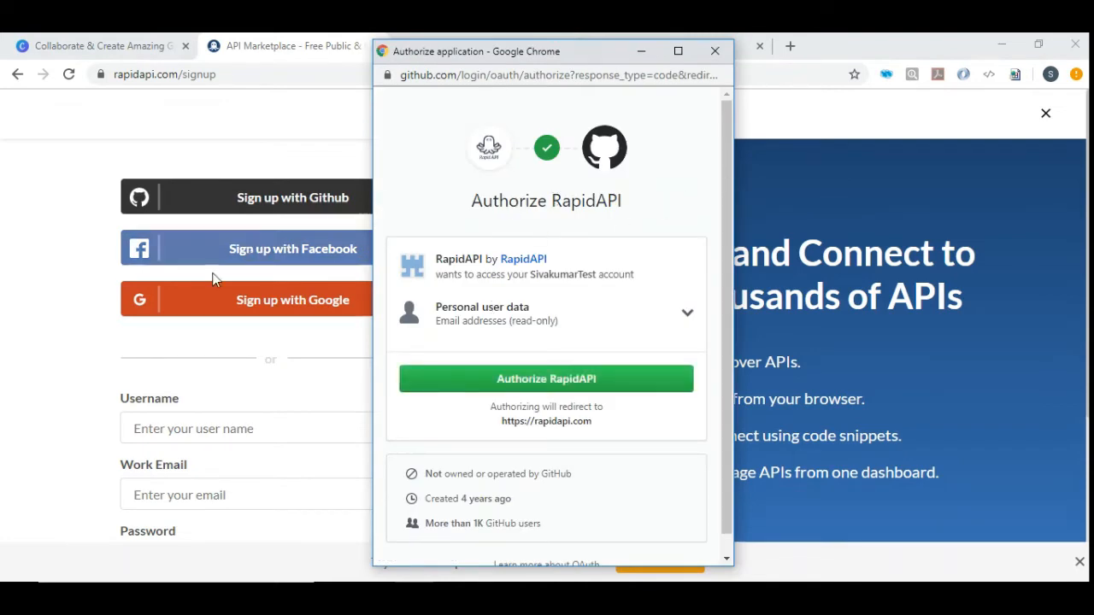
{"action": "mouse_move", "coordinate": [551, 297]}
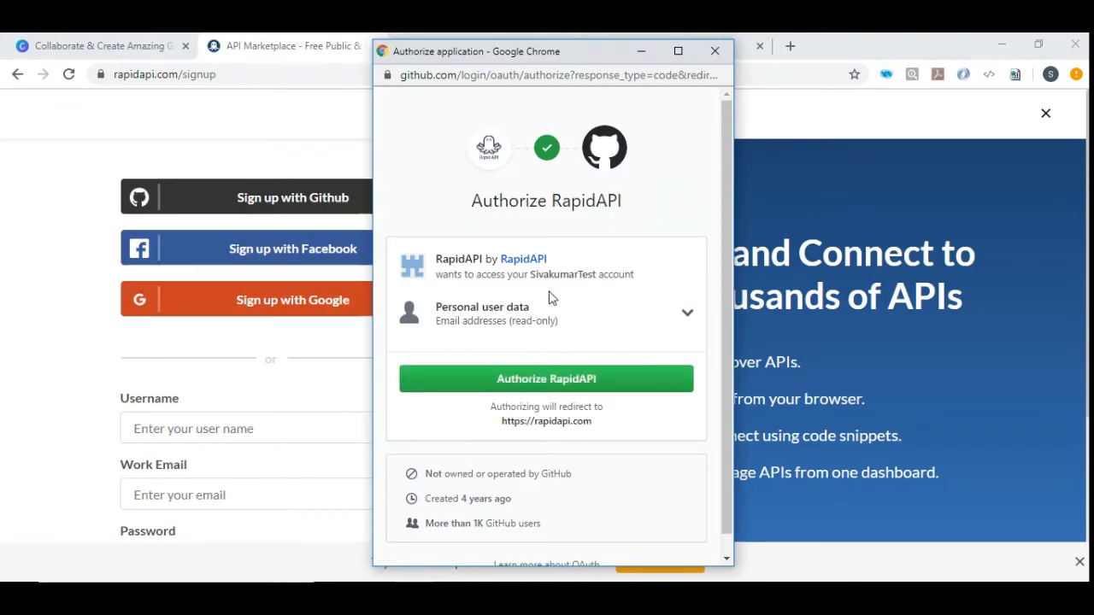
{"action": "mouse_move", "coordinate": [571, 294]}
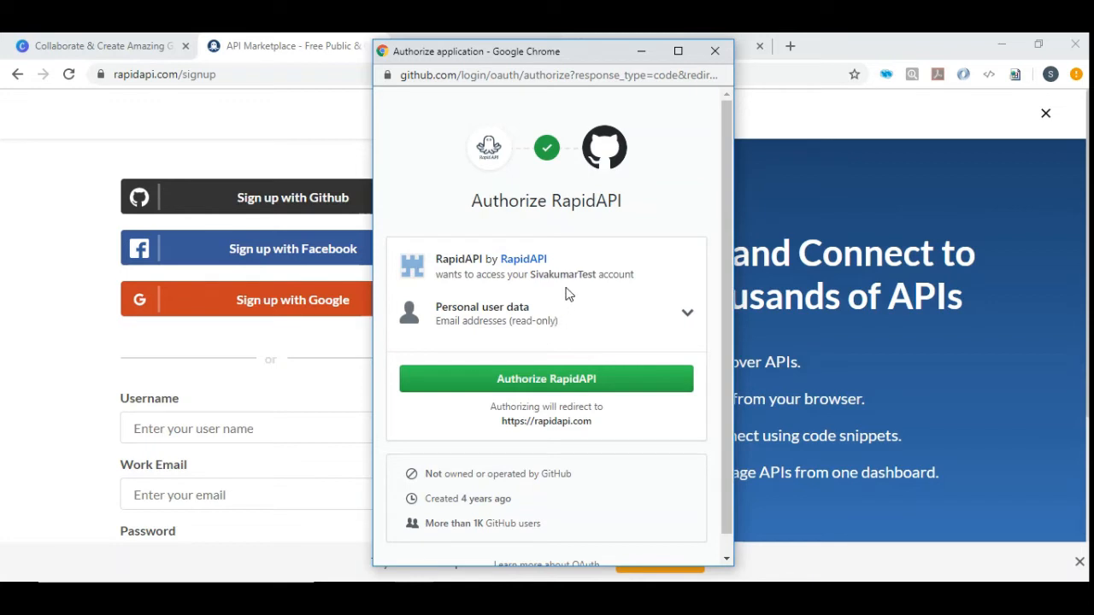
{"action": "mouse_move", "coordinate": [551, 323]}
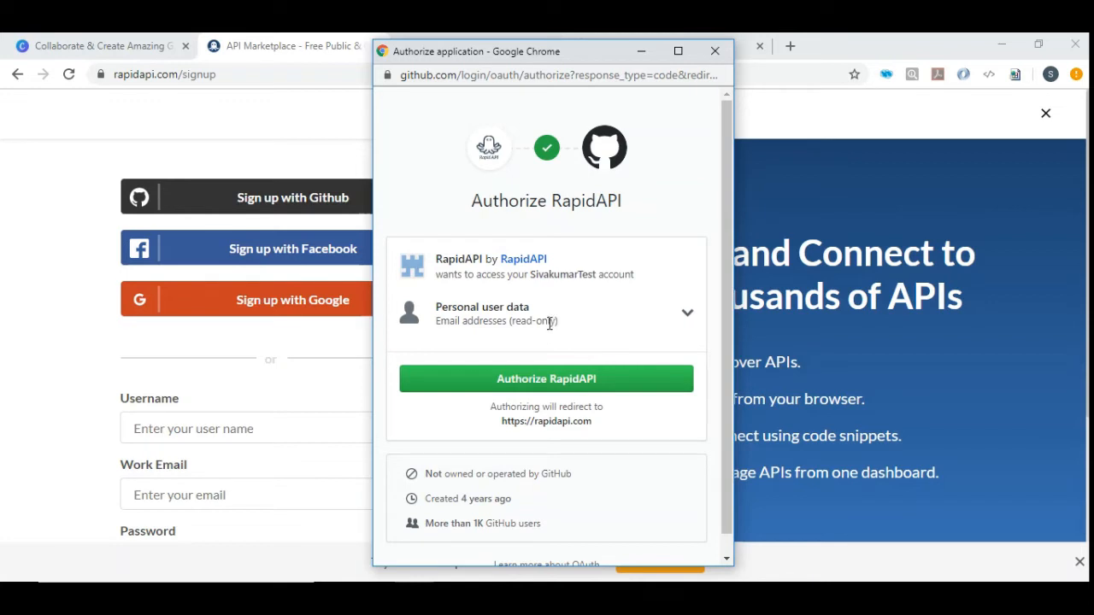
{"action": "mouse_move", "coordinate": [571, 263]}
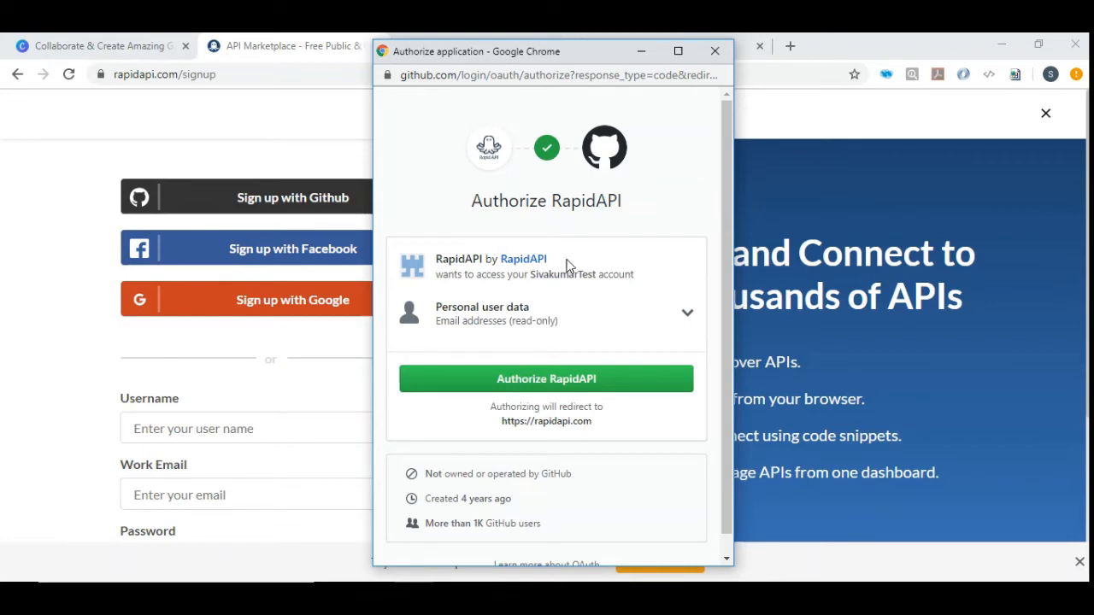
{"action": "mouse_move", "coordinate": [489, 304]}
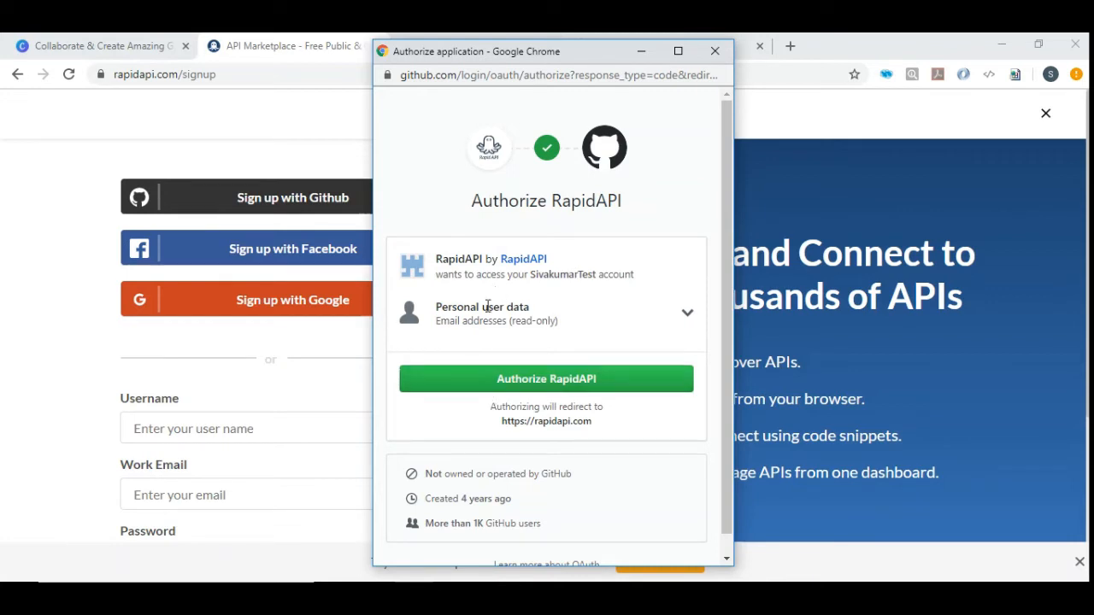
{"action": "double_click", "coordinate": [475, 307]}
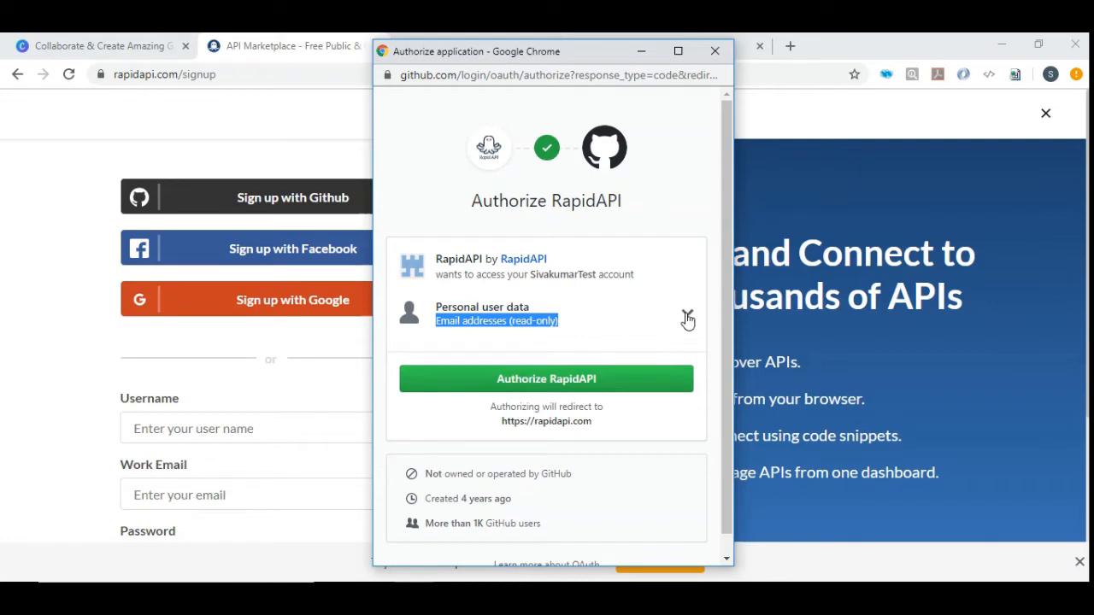
{"action": "left_click", "coordinate": [687, 314]}
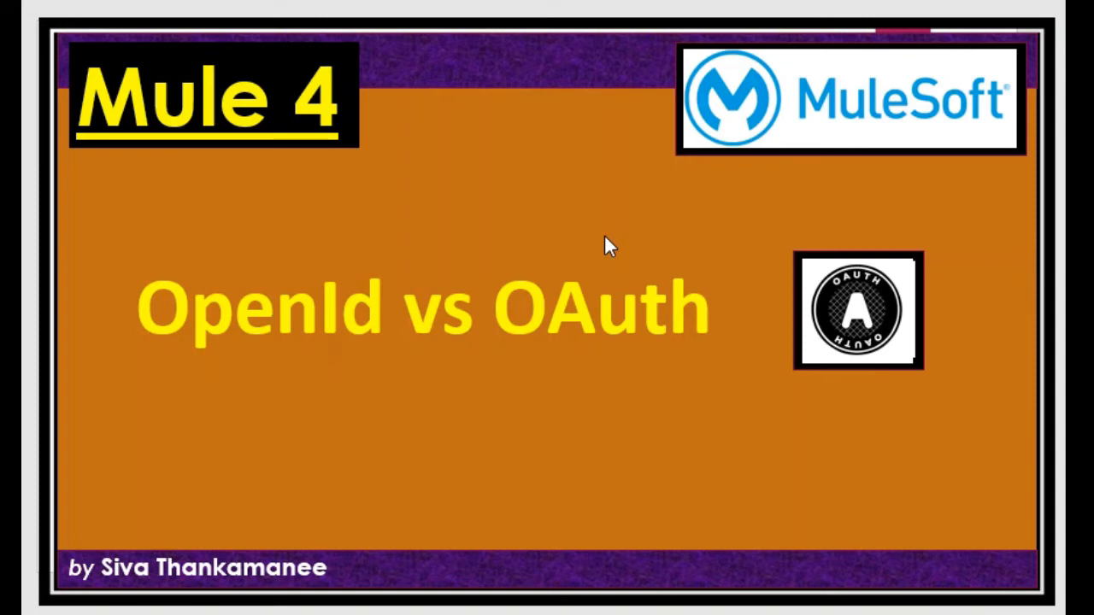
Step: Leave the OpenId vs OAuth slide and return to the SoapUI Request 1 window
{"action": "key", "text": "Escape"}
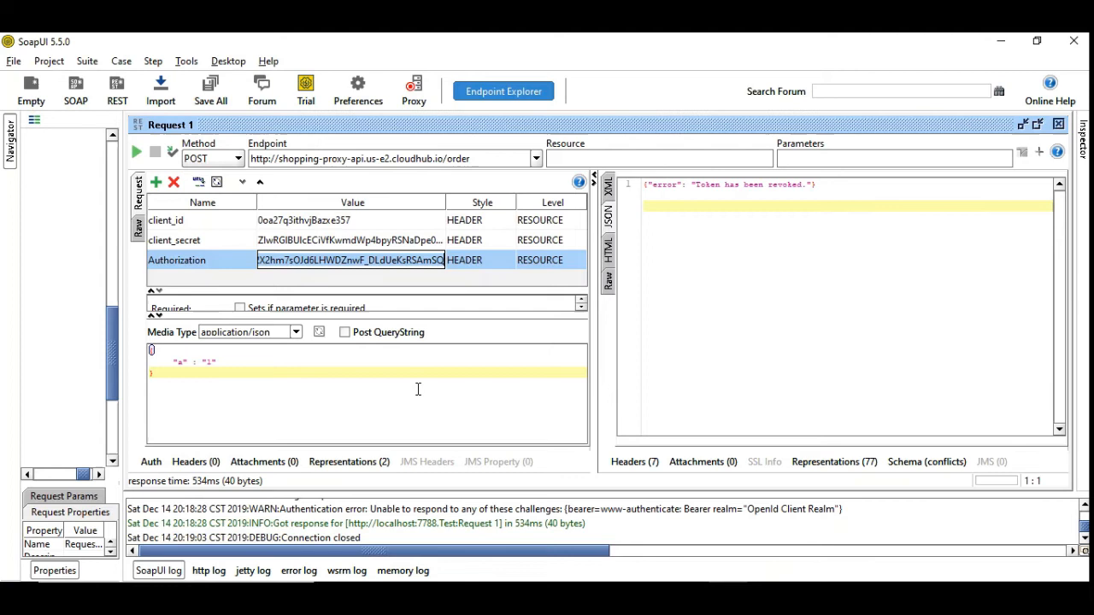
{"action": "mouse_move", "coordinate": [477, 209]}
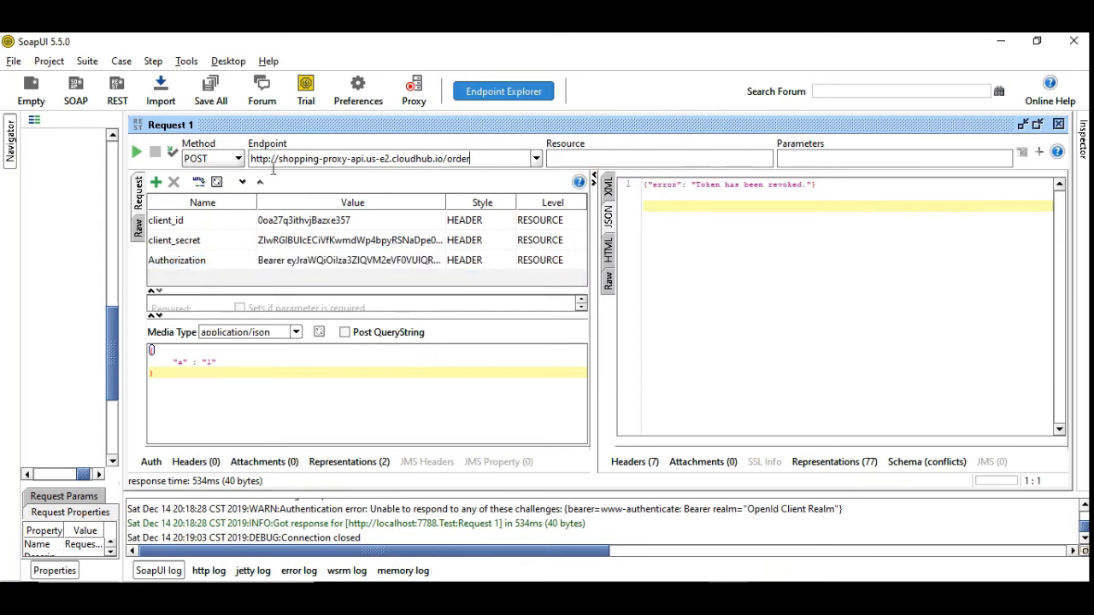
{"action": "mouse_move", "coordinate": [479, 159]}
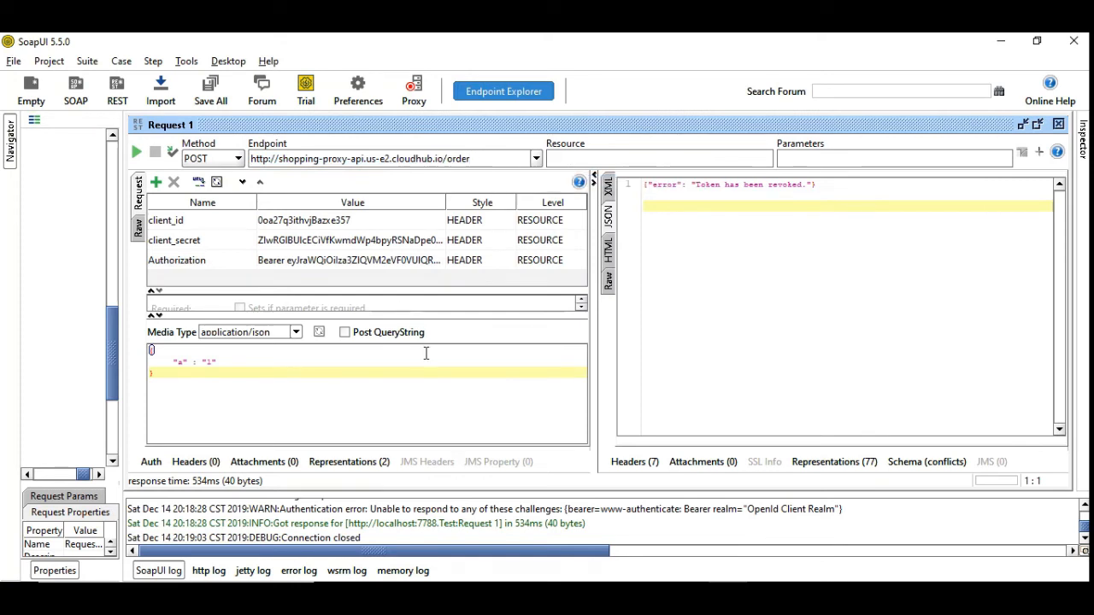
{"action": "mouse_move", "coordinate": [333, 403]}
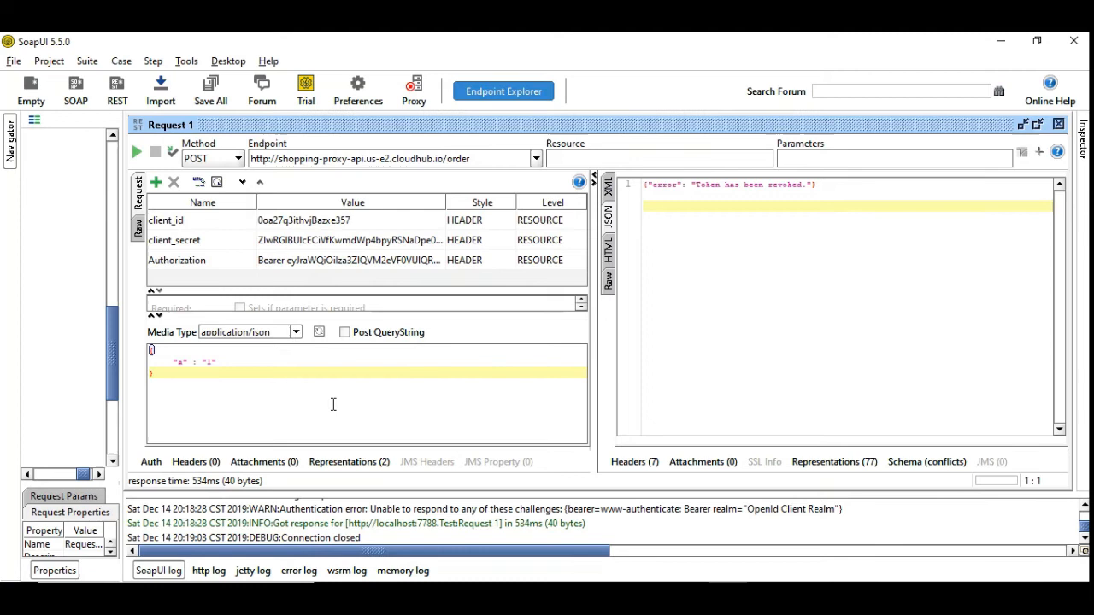
{"action": "mouse_move", "coordinate": [311, 272]}
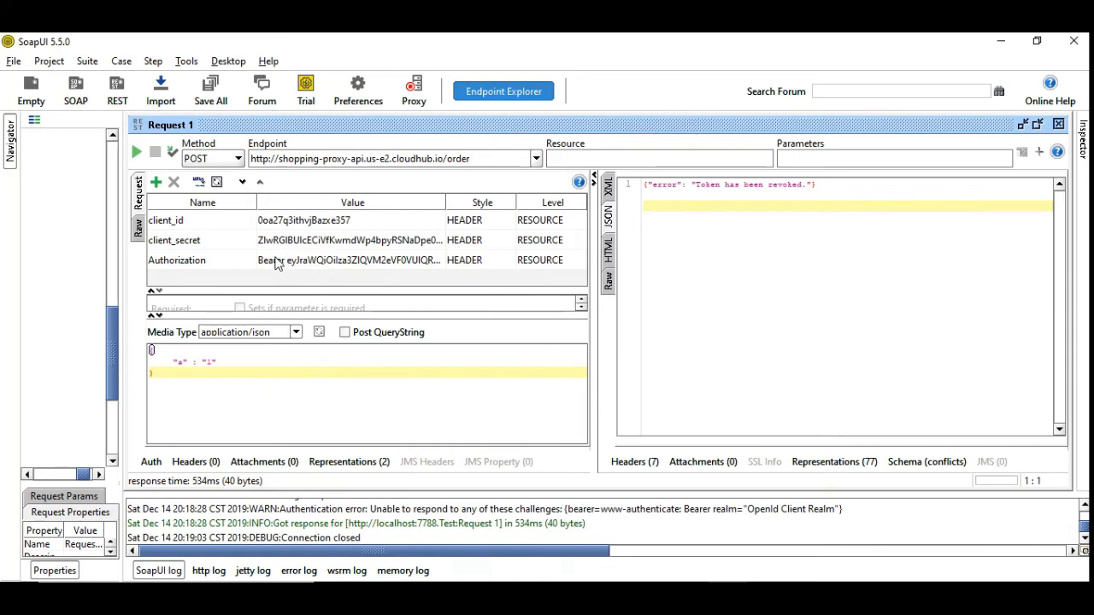
Step: Run the order POST with the old Bearer token and get 'Token has been revoked'
{"action": "left_click", "coordinate": [135, 151]}
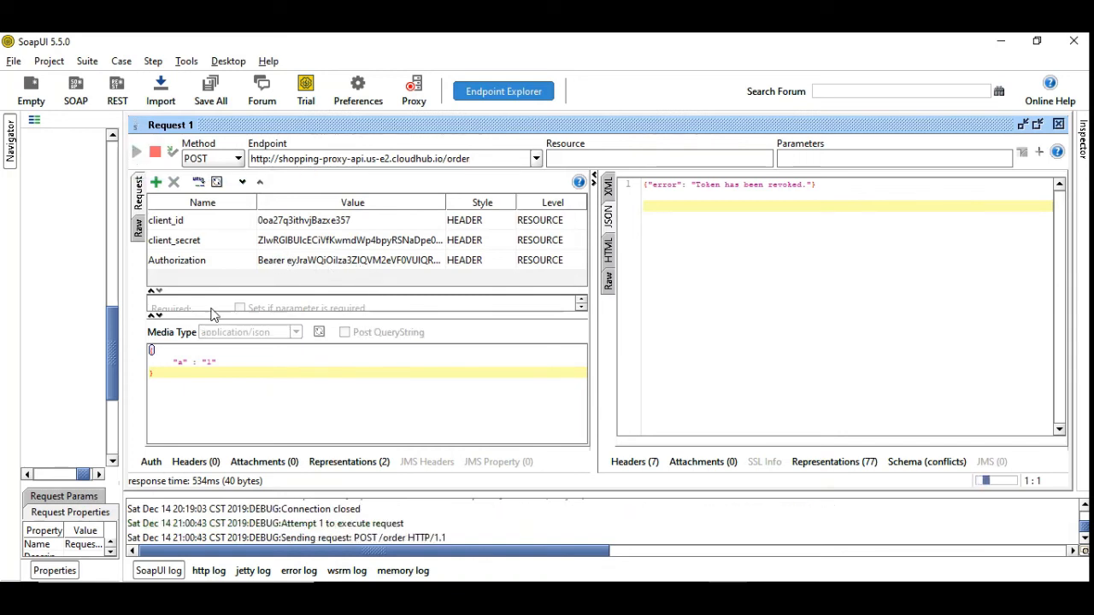
{"action": "left_click", "coordinate": [137, 152]}
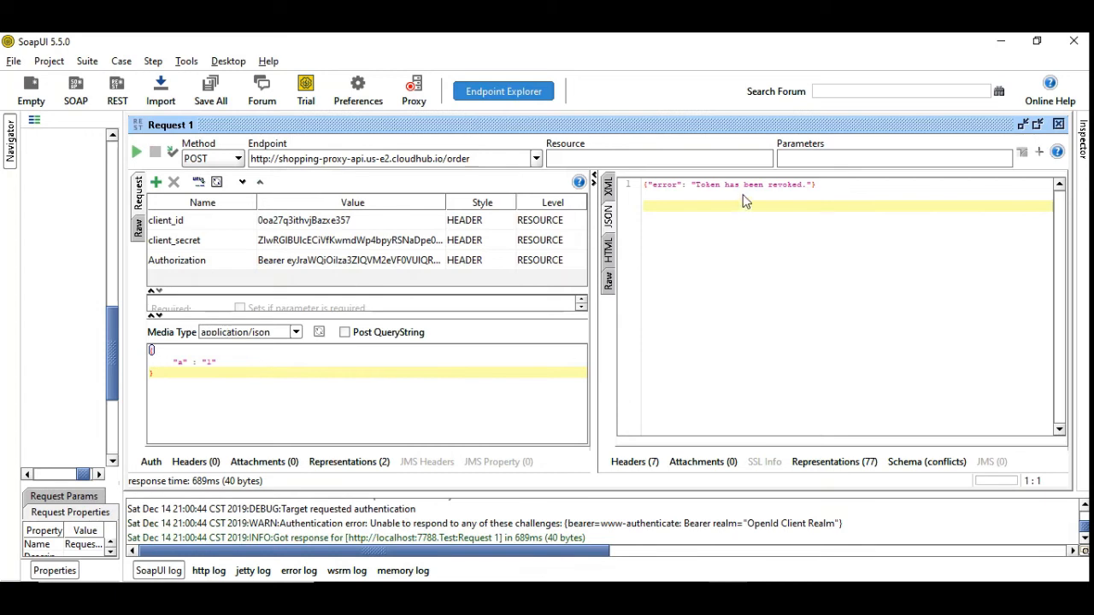
{"action": "mouse_move", "coordinate": [810, 188]}
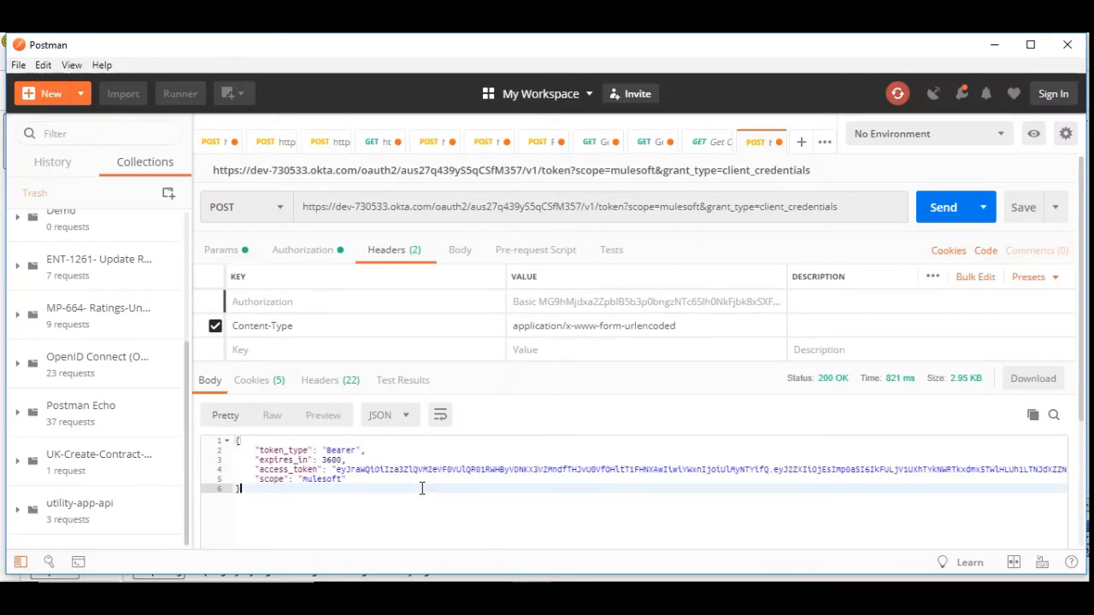
Step: Select the fresh access_token value in the Okta /token response body for copying
{"action": "left_click", "coordinate": [944, 207]}
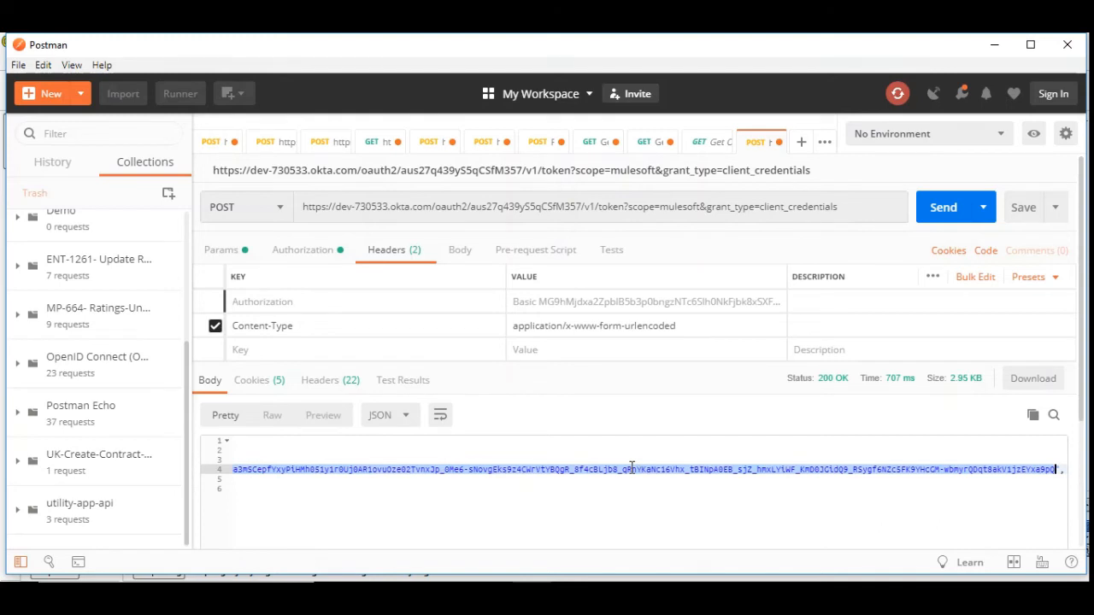
{"action": "mouse_move", "coordinate": [638, 461]}
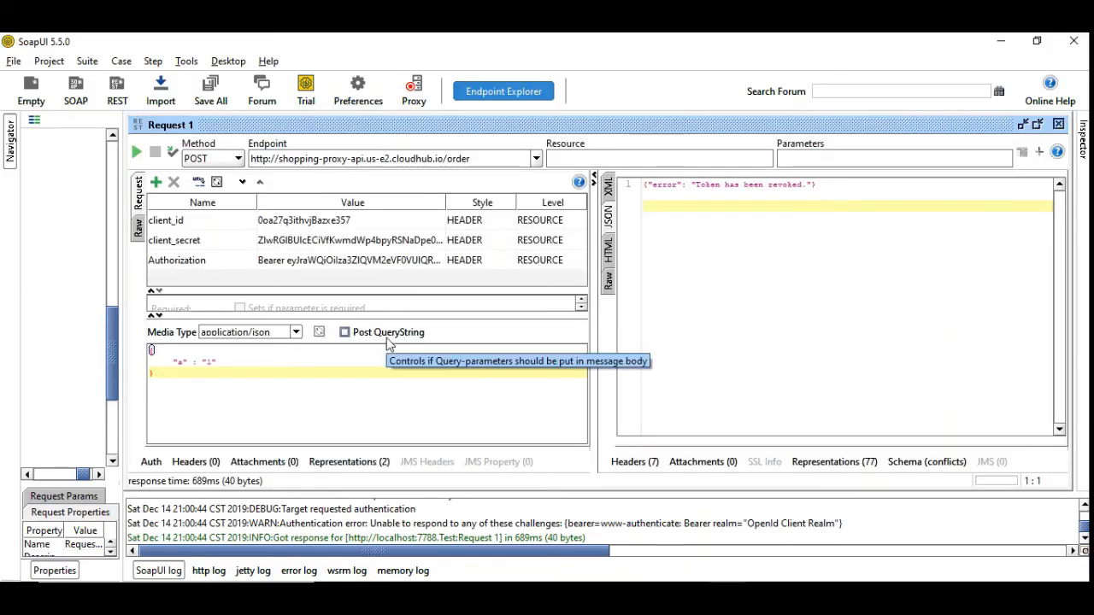
{"action": "mouse_move", "coordinate": [435, 389]}
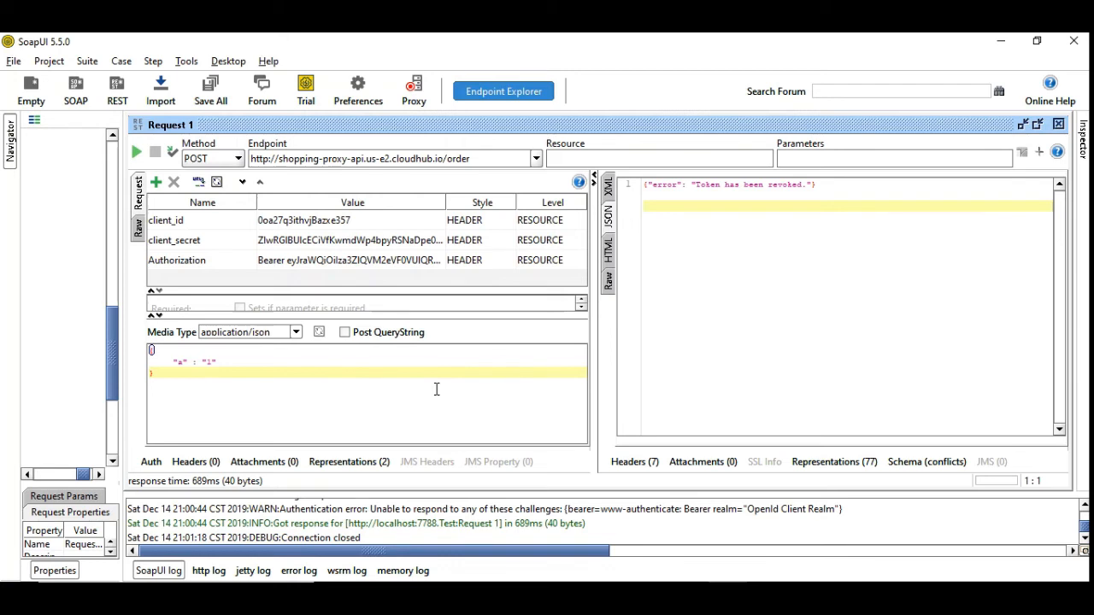
{"action": "mouse_move", "coordinate": [331, 287]}
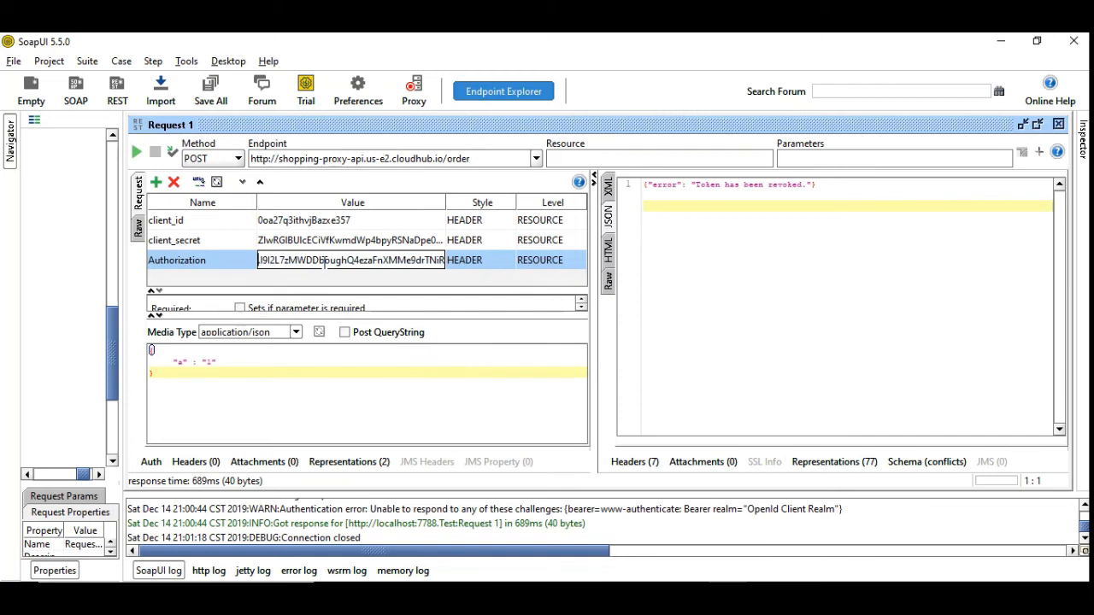
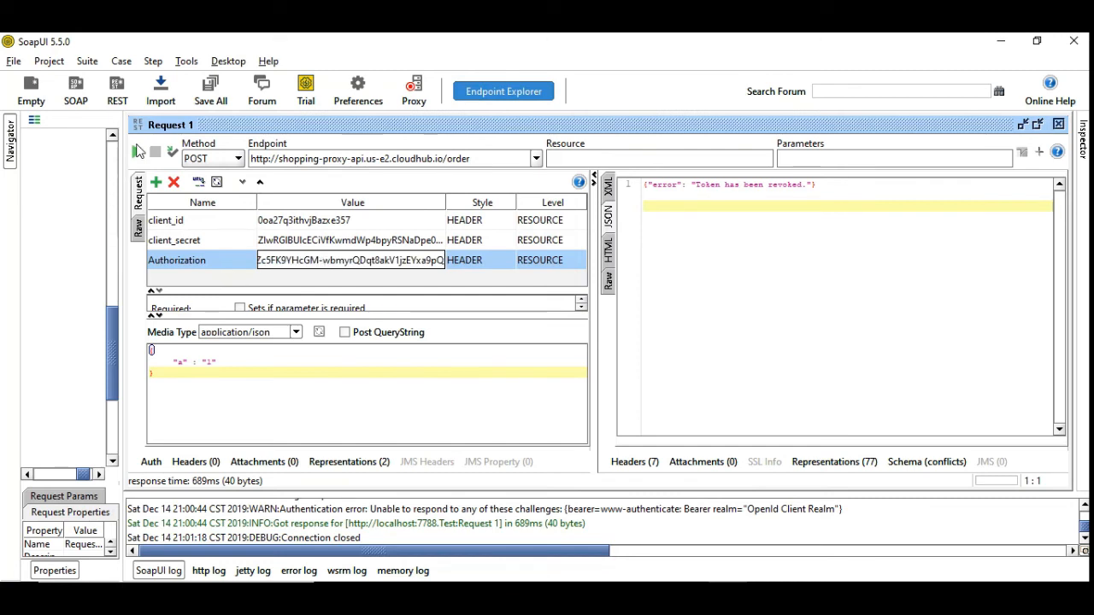
Step: Set Authorization to 'Bearer' plus the new token, run the order POST and get Success
{"action": "left_click", "coordinate": [136, 153]}
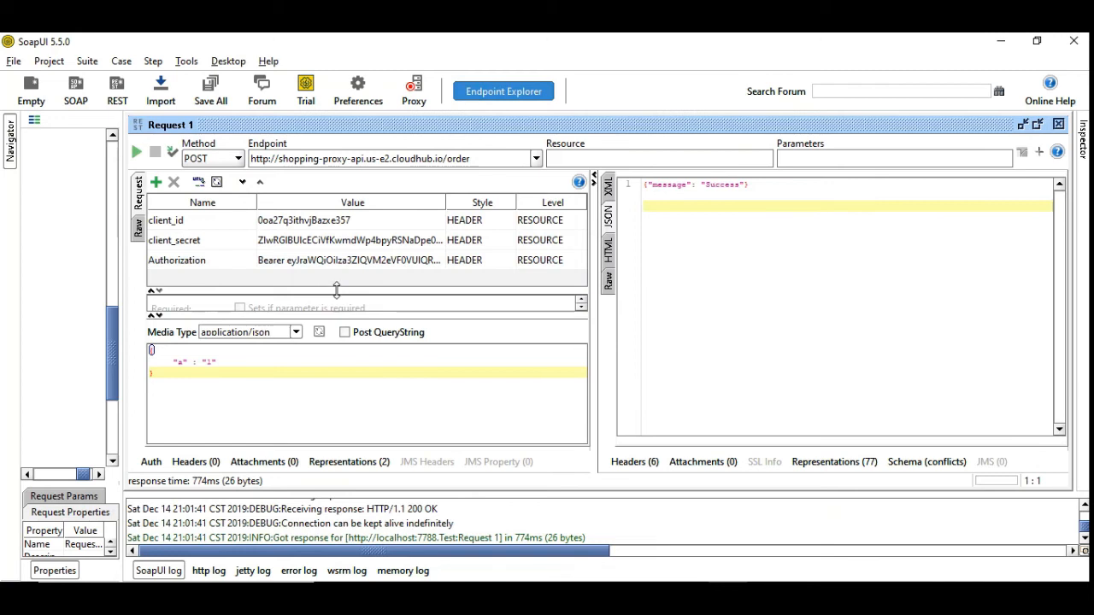
{"action": "left_click", "coordinate": [178, 260]}
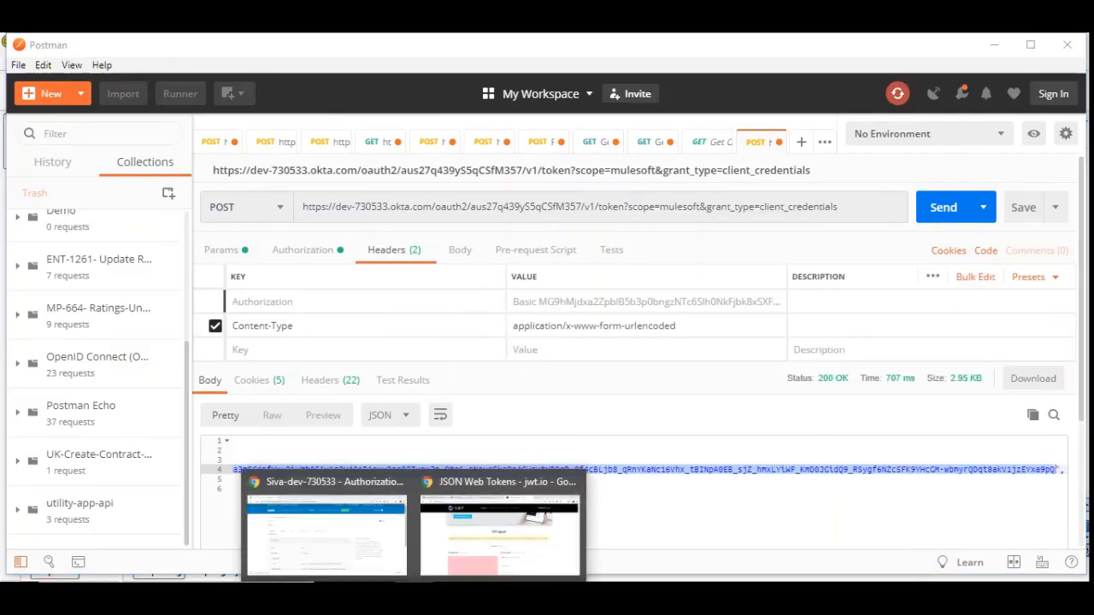
Step: Bring up the jwt.io page and scroll to its Debugger encoded/decoded panes
{"action": "left_click", "coordinate": [499, 533]}
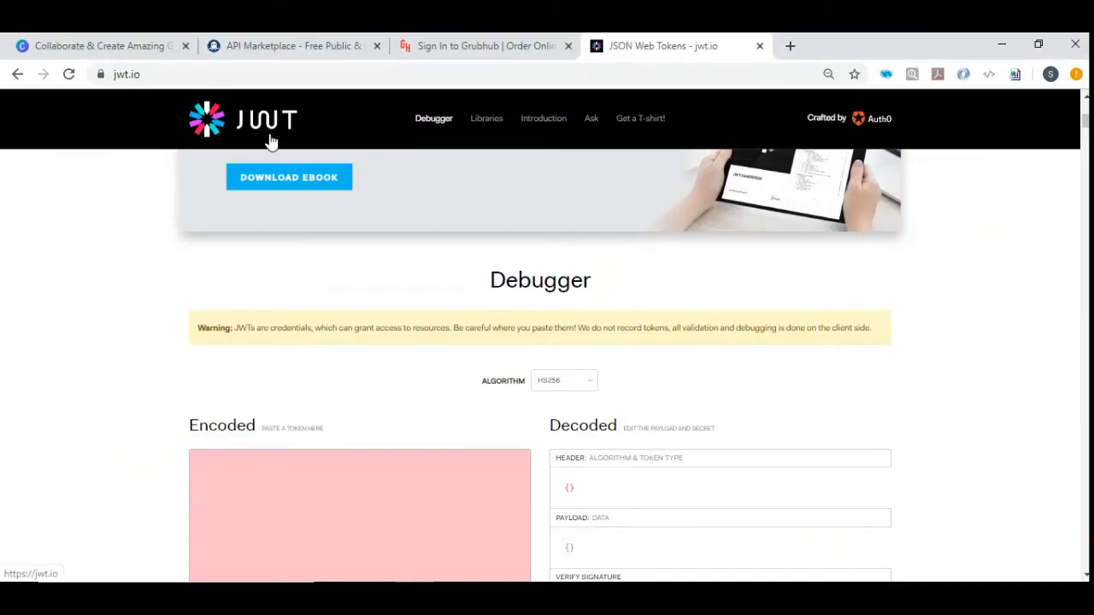
{"action": "mouse_move", "coordinate": [82, 298]}
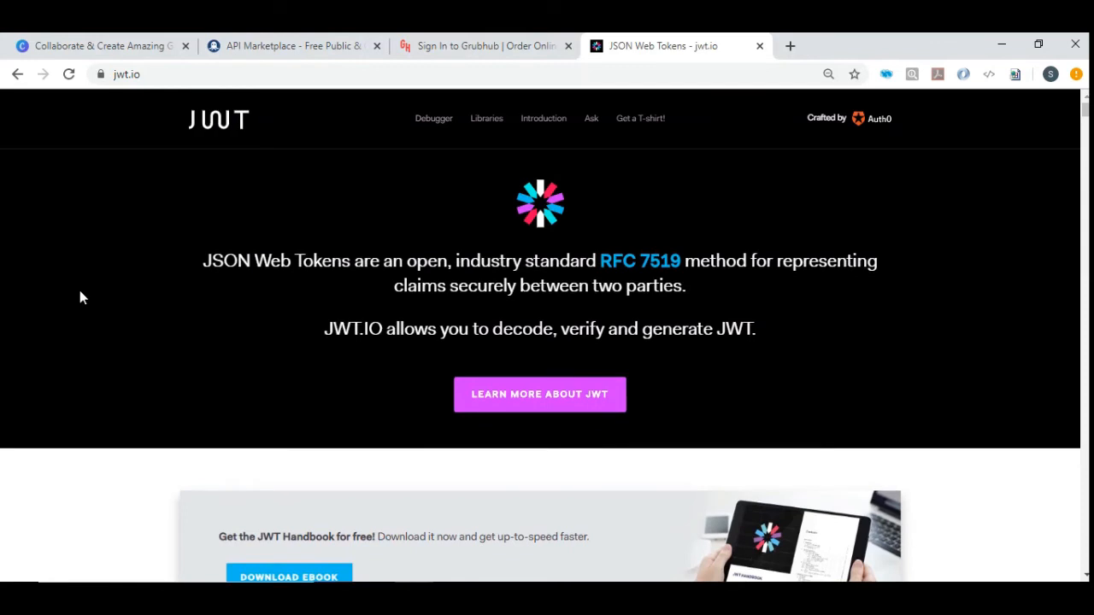
{"action": "scroll", "scroll_direction": "down", "scroll_amount": 3}
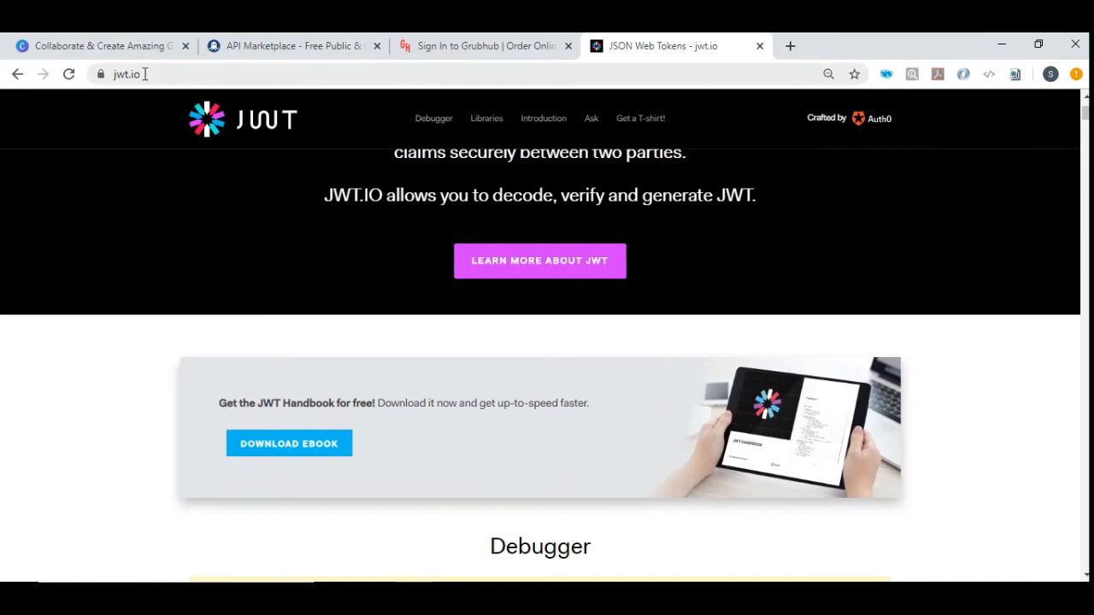
{"action": "scroll", "scroll_direction": "down", "scroll_amount": 3}
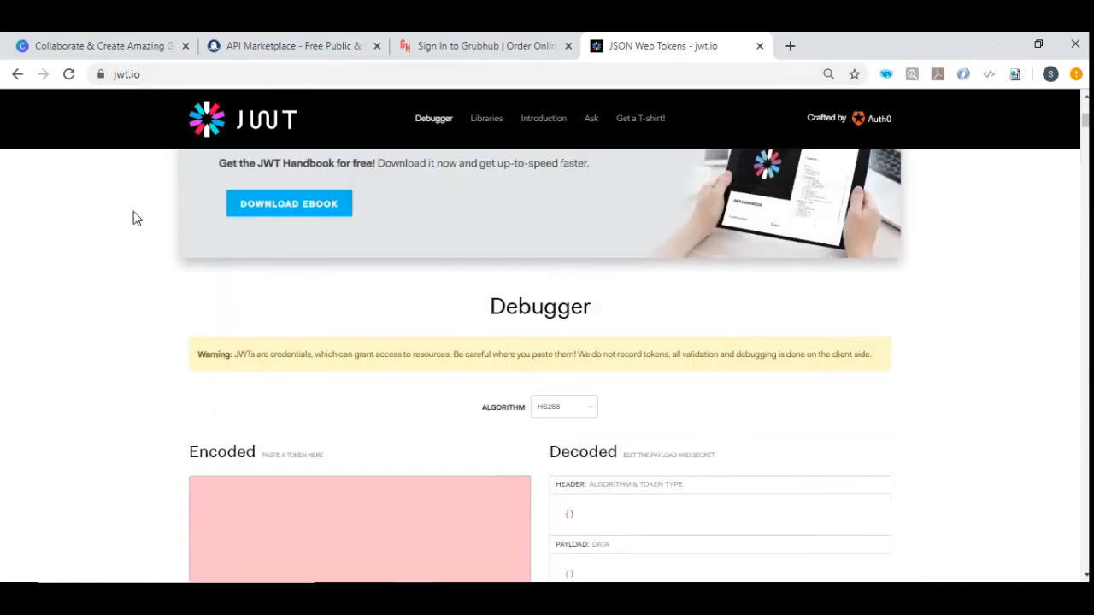
{"action": "scroll", "scroll_direction": "down", "scroll_amount": 3}
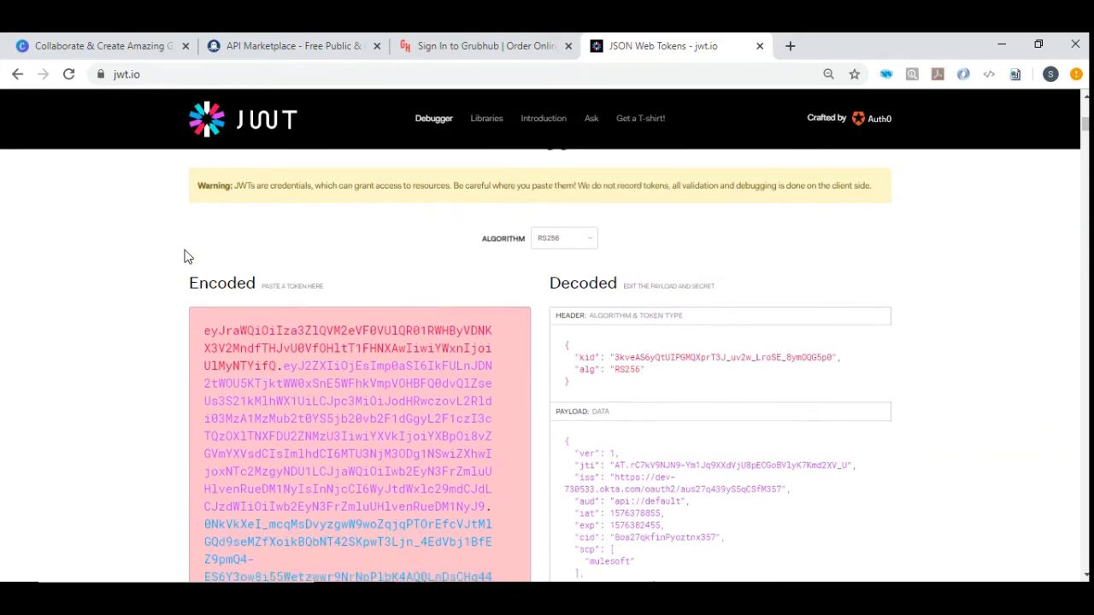
Step: Decode the token and highlight its mulesoft scope and api://default audience claims
{"action": "scroll", "scroll_direction": "down", "scroll_amount": 3}
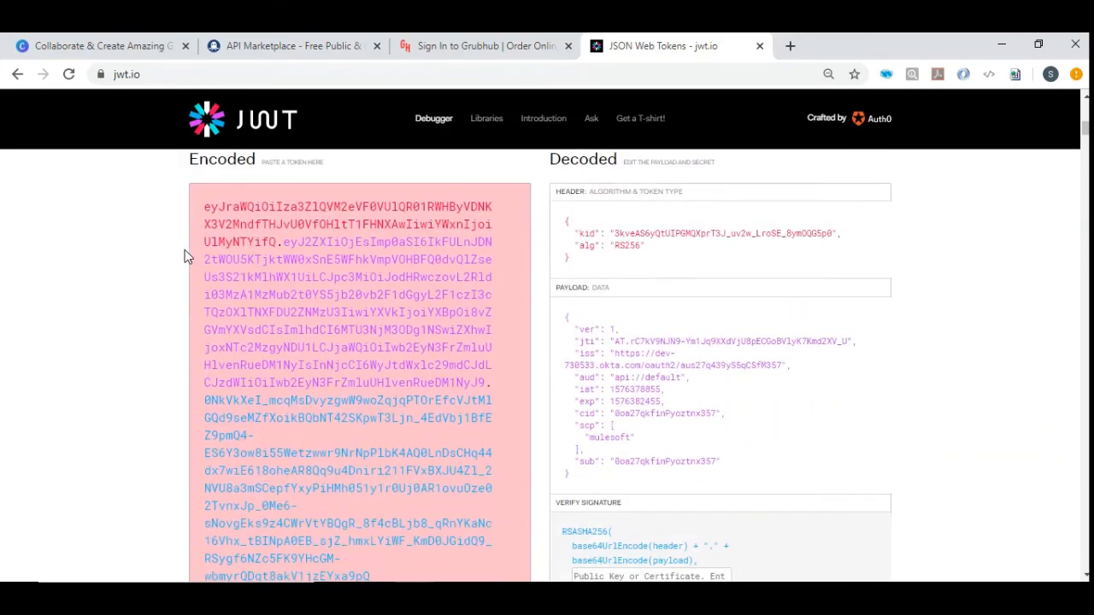
{"action": "mouse_move", "coordinate": [624, 214]}
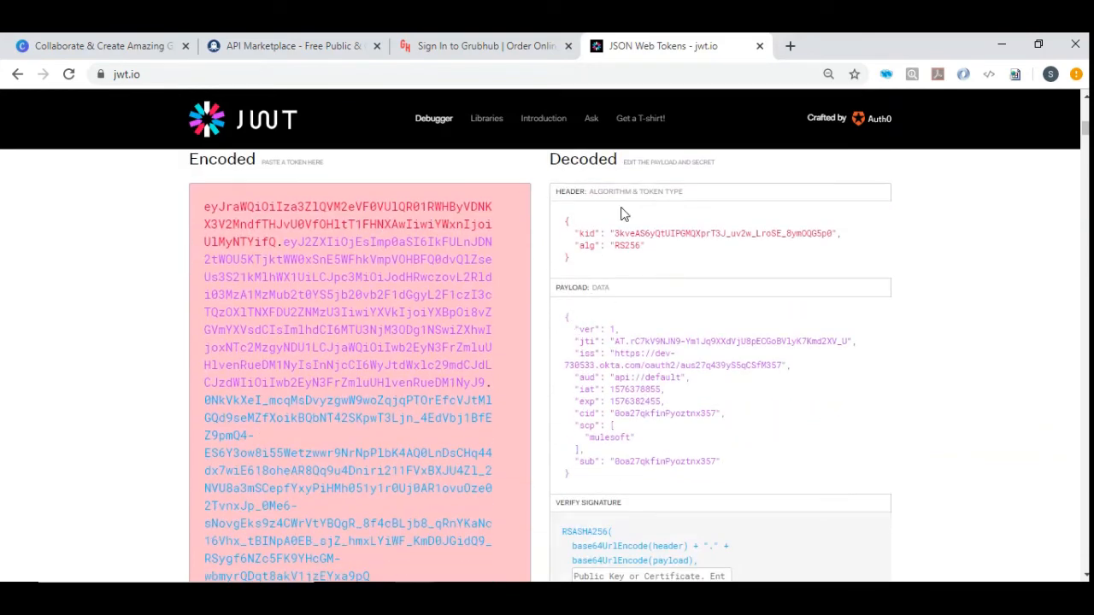
{"action": "mouse_move", "coordinate": [595, 287]}
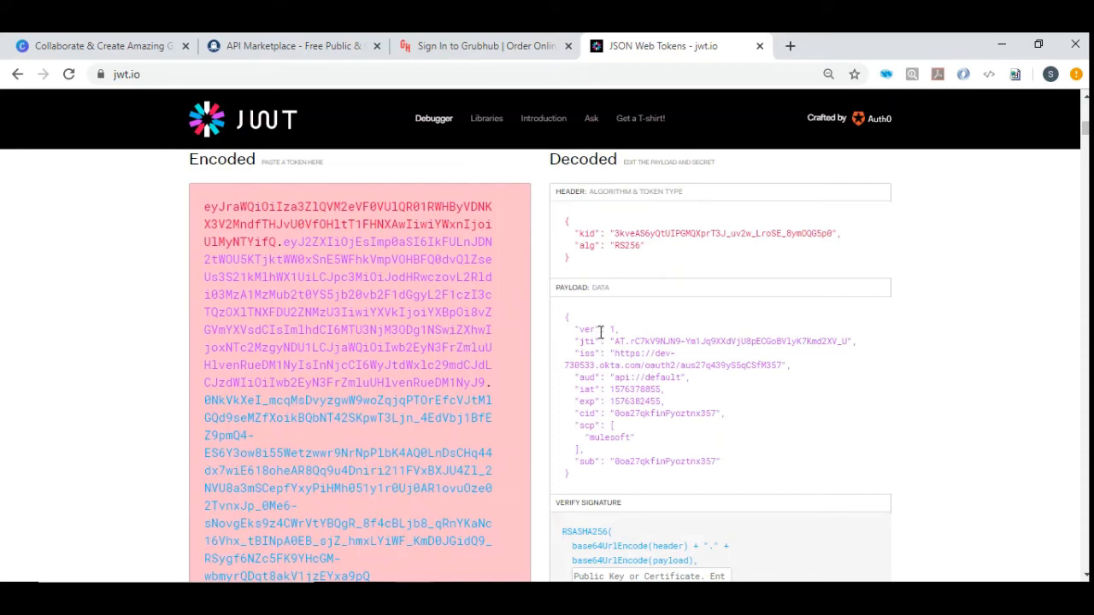
{"action": "mouse_move", "coordinate": [622, 461]}
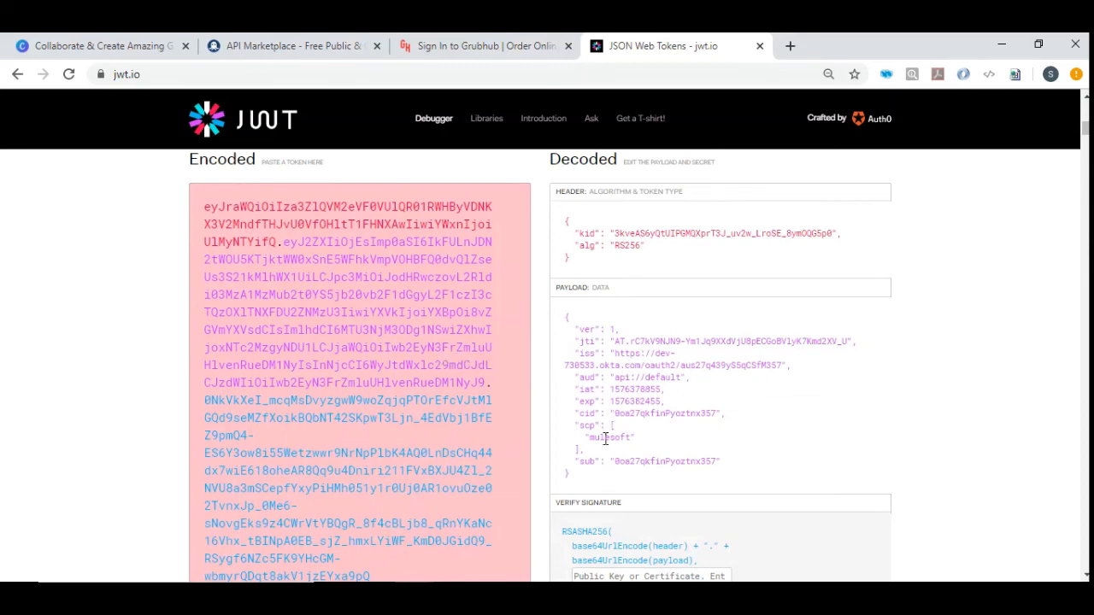
{"action": "double_click", "coordinate": [608, 438]}
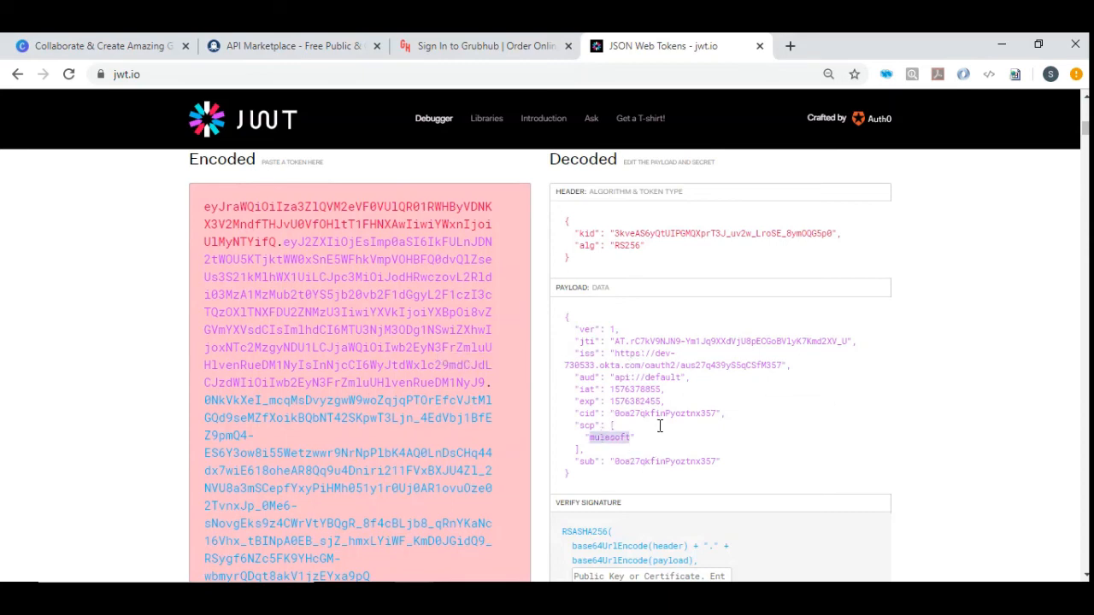
{"action": "mouse_move", "coordinate": [646, 378]}
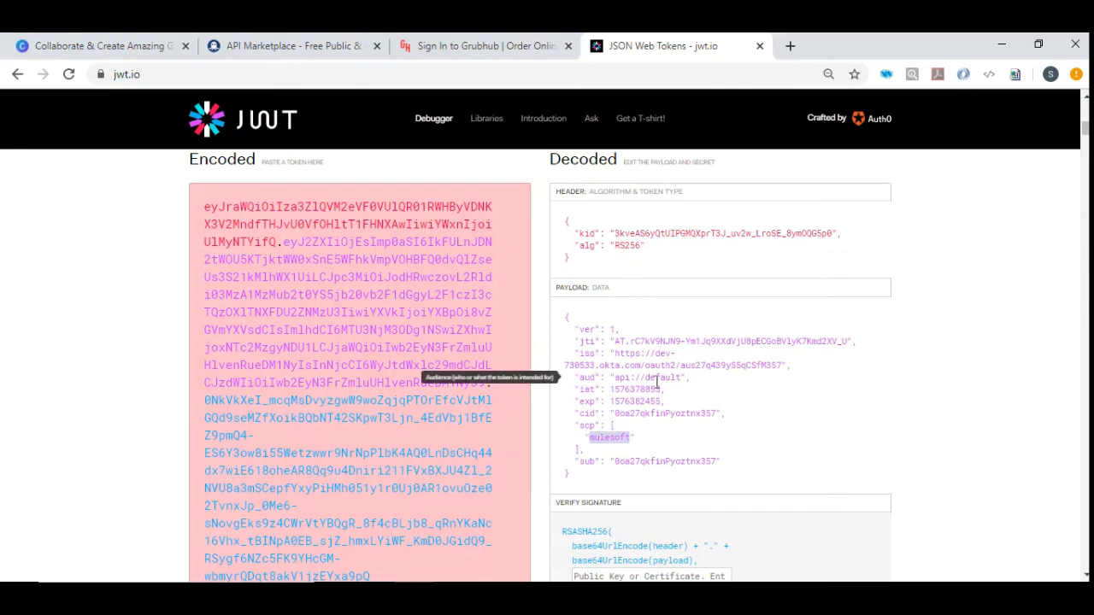
{"action": "double_click", "coordinate": [649, 377]}
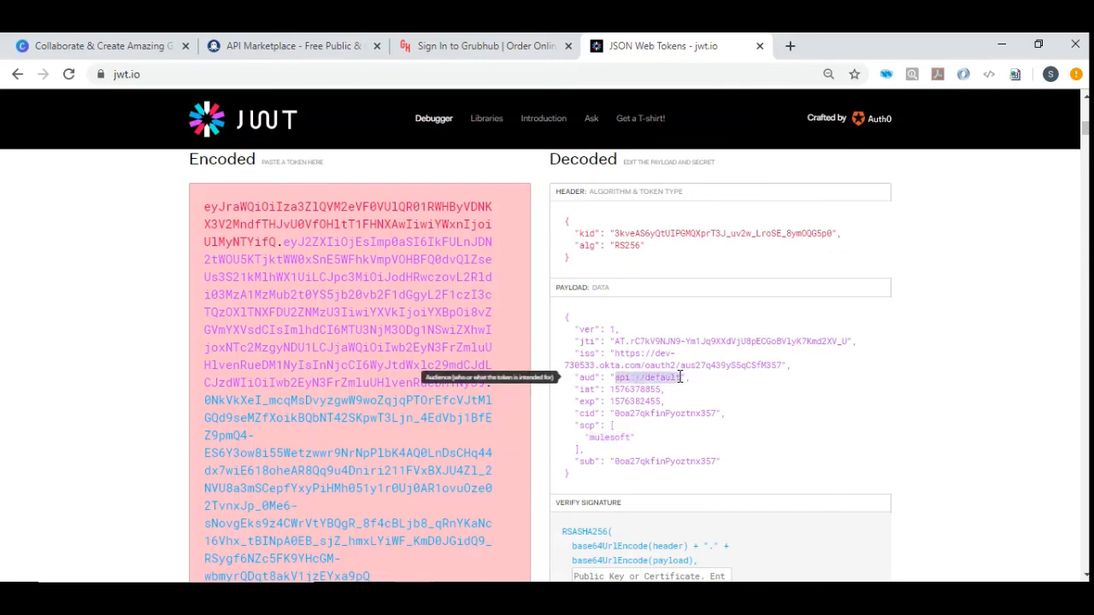
{"action": "mouse_move", "coordinate": [615, 425]}
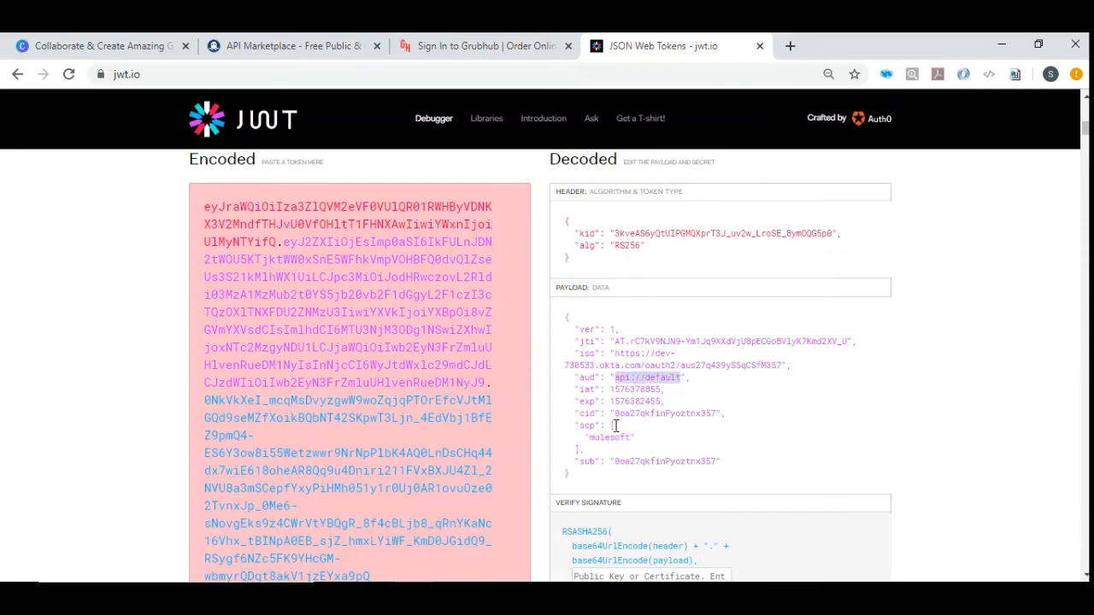
{"action": "mouse_move", "coordinate": [649, 378]}
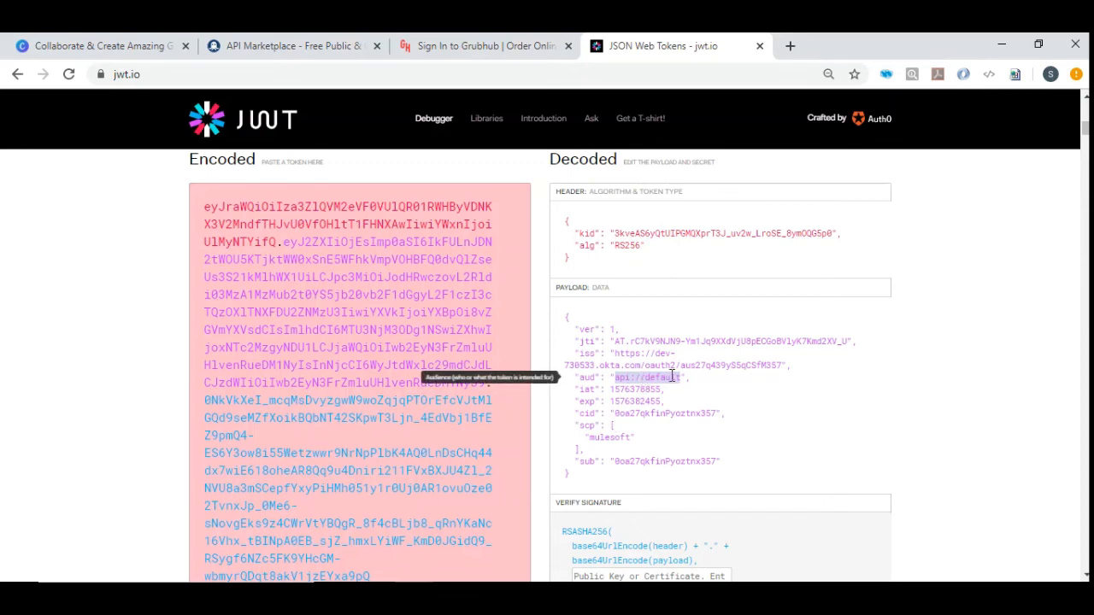
Step: Scroll through the decoded header and payload to read the okta.com issuer and subject claims
{"action": "scroll", "scroll_direction": "down", "scroll_amount": 3}
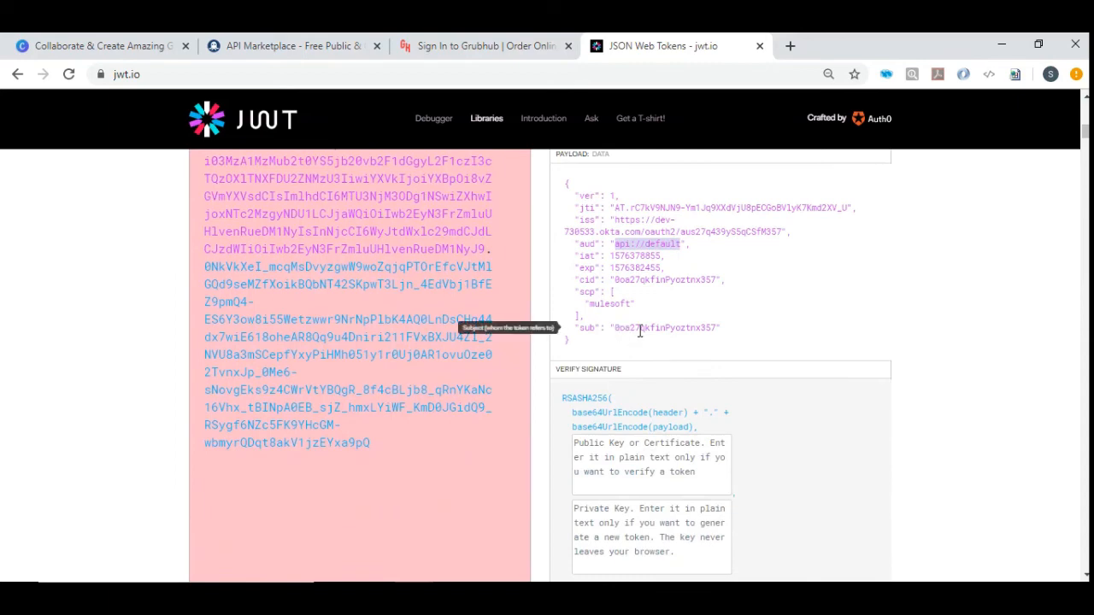
{"action": "scroll", "scroll_direction": "up", "scroll_amount": 3}
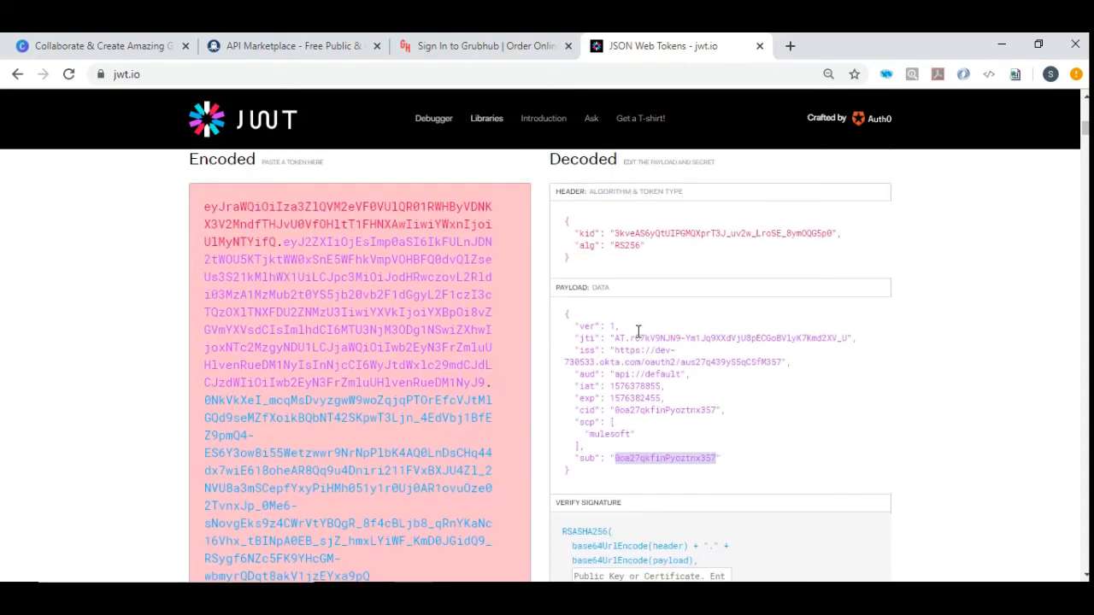
{"action": "scroll", "scroll_direction": "down", "scroll_amount": 3}
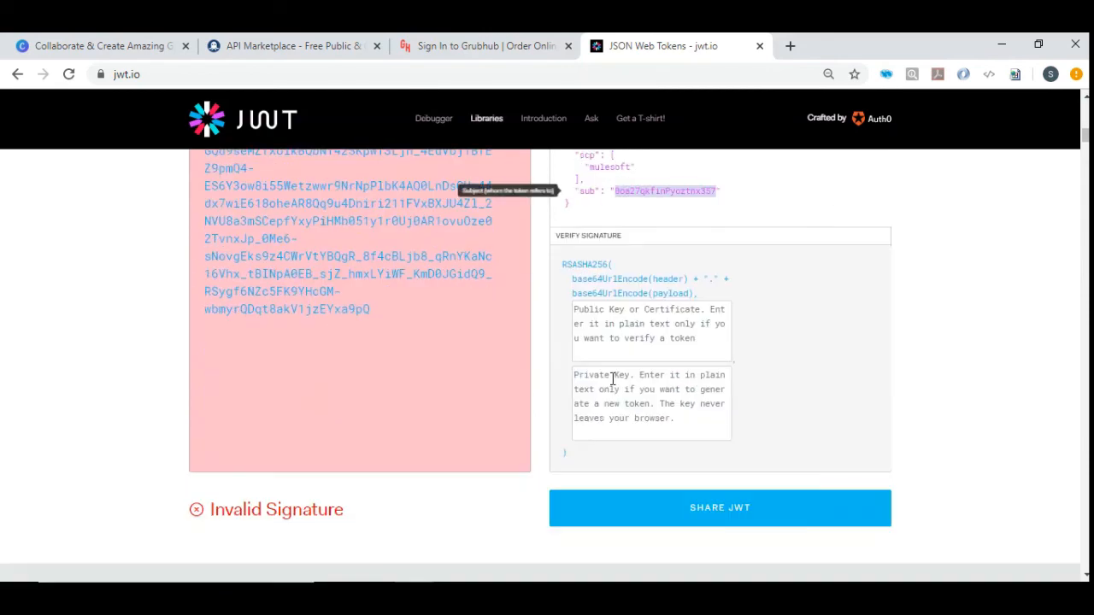
{"action": "scroll", "scroll_direction": "up", "scroll_amount": 3}
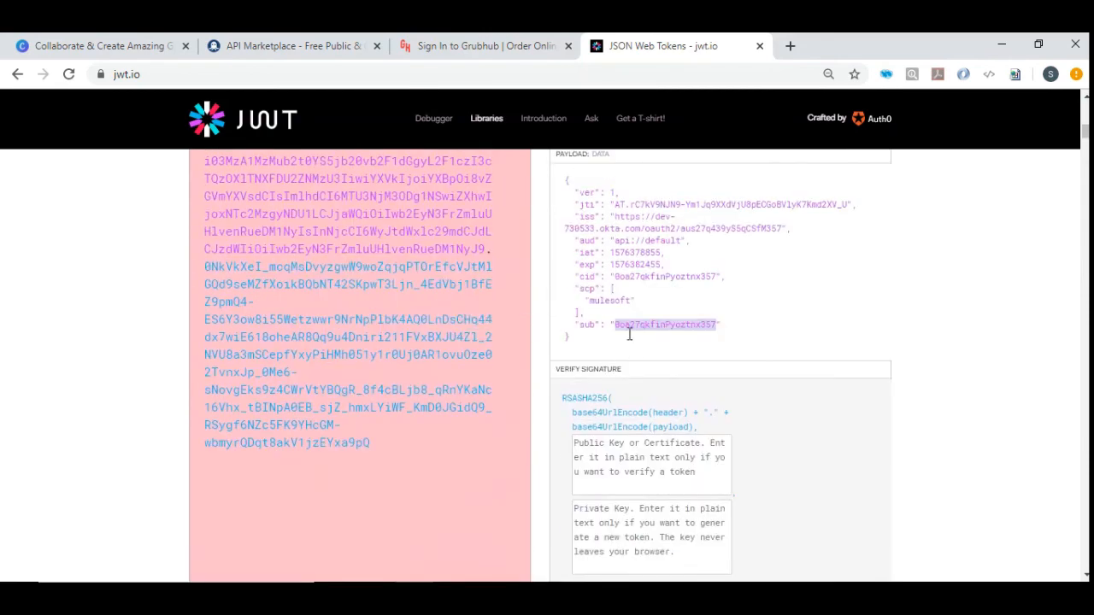
{"action": "scroll", "scroll_direction": "up", "scroll_amount": 3}
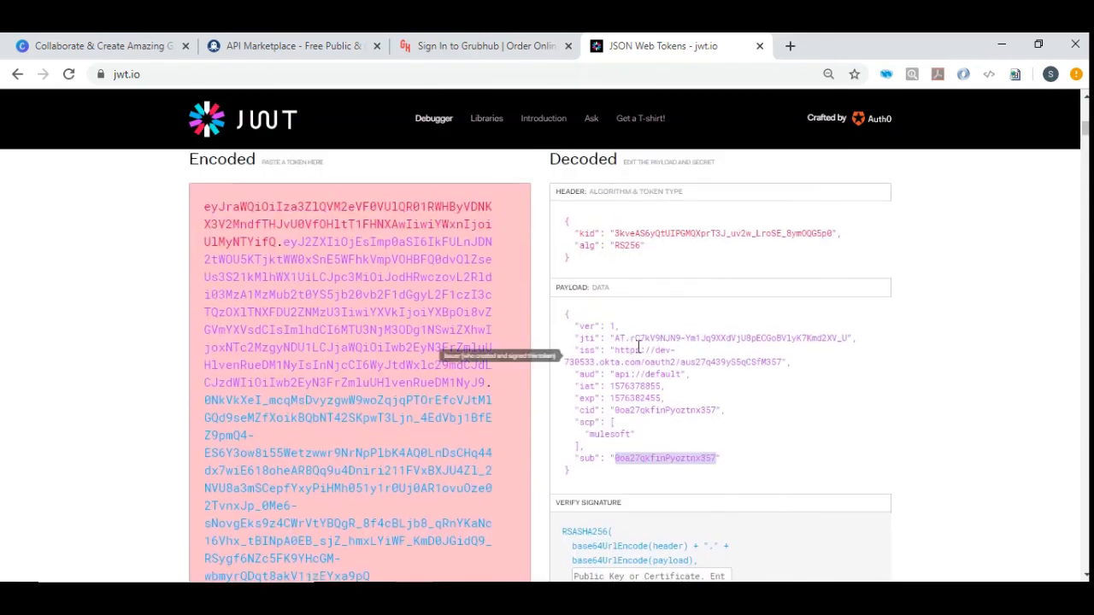
{"action": "mouse_move", "coordinate": [547, 423]}
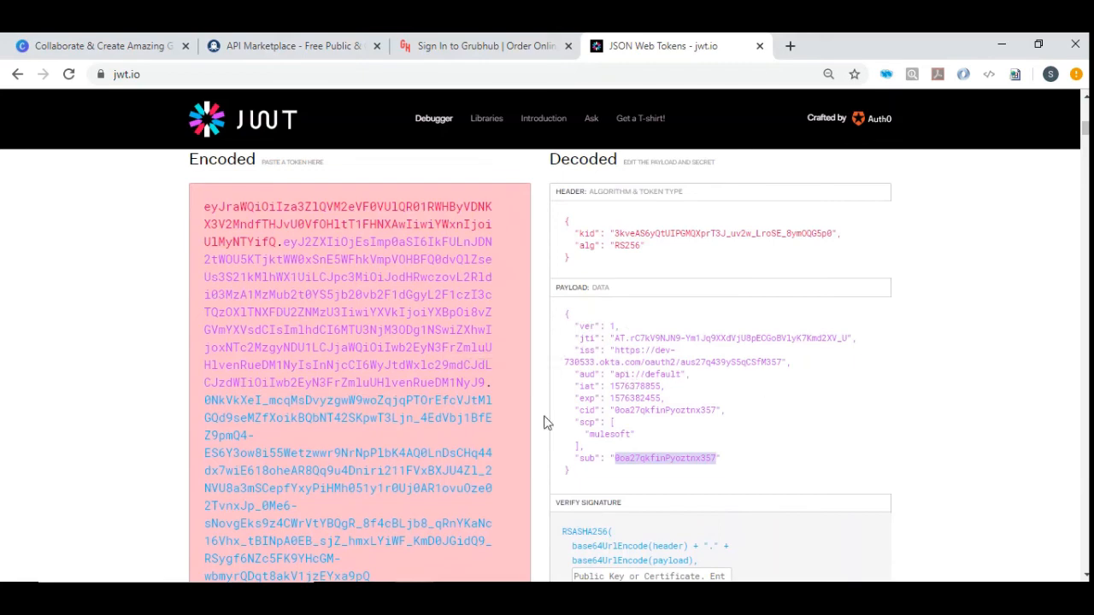
{"action": "scroll", "scroll_direction": "down", "scroll_amount": 3}
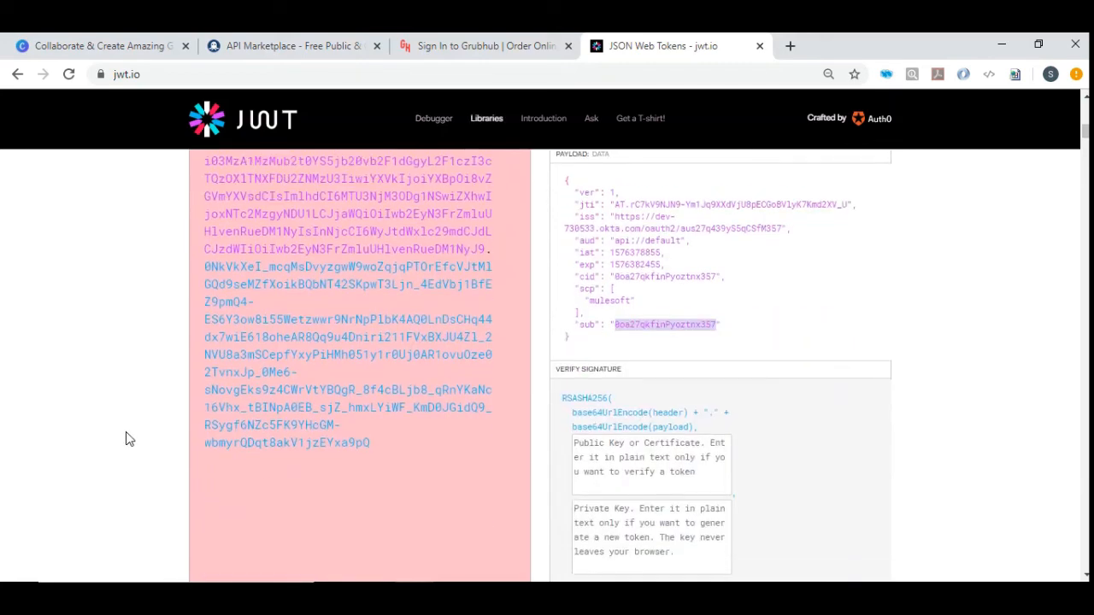
{"action": "scroll", "scroll_direction": "up", "scroll_amount": 3}
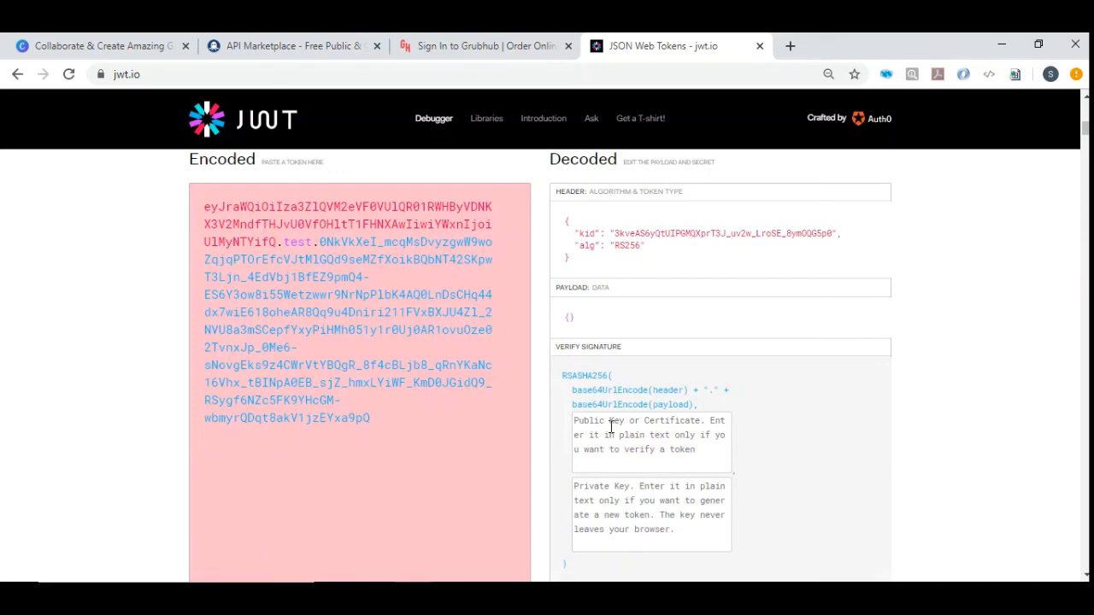
{"action": "scroll", "scroll_direction": "down", "scroll_amount": 3}
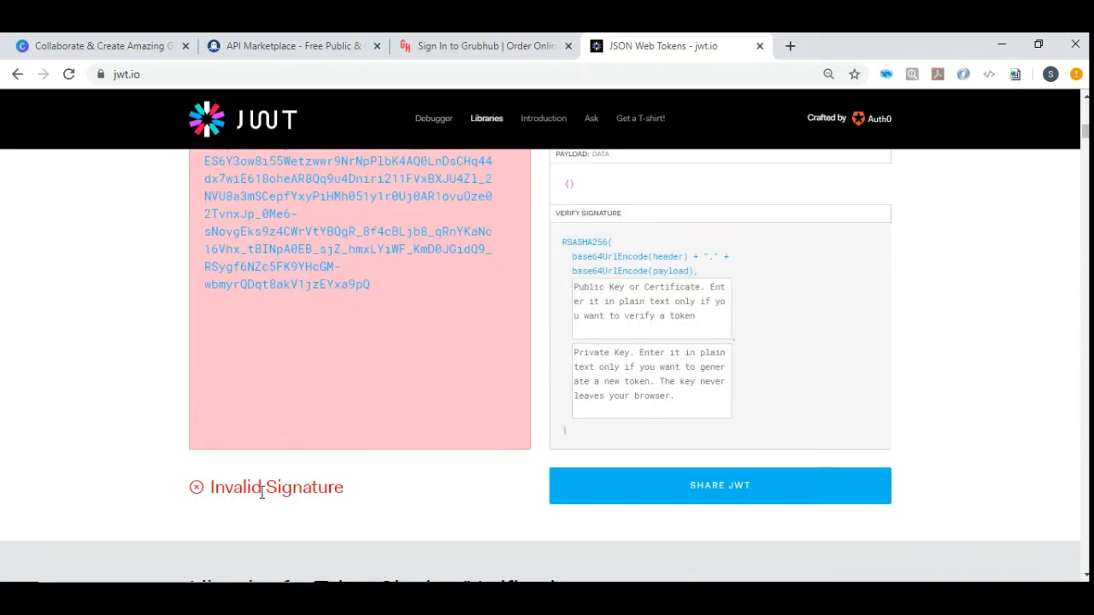